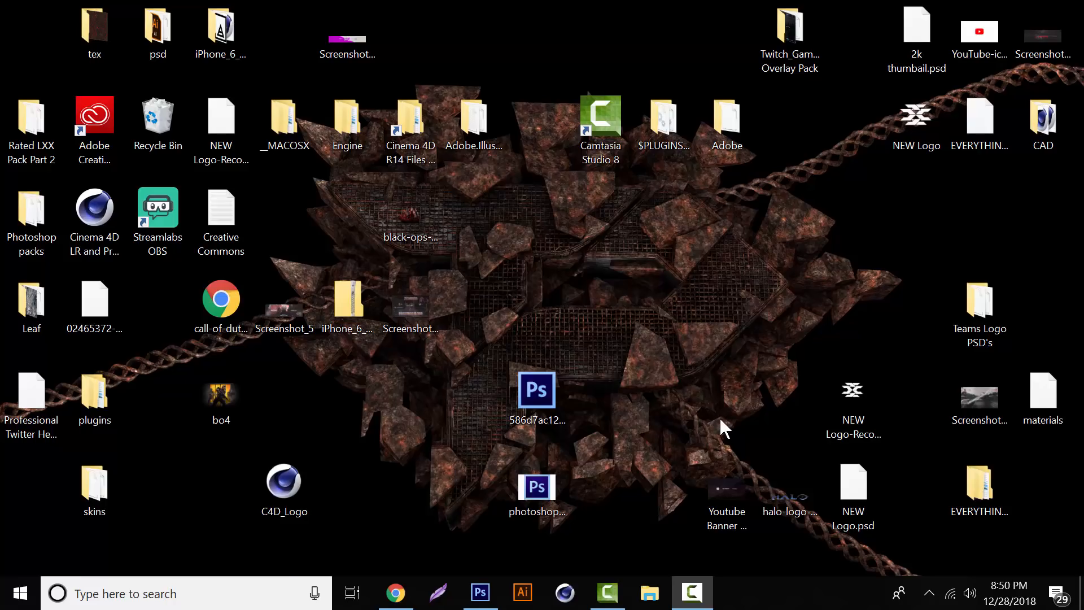
mouse_move(712, 420)
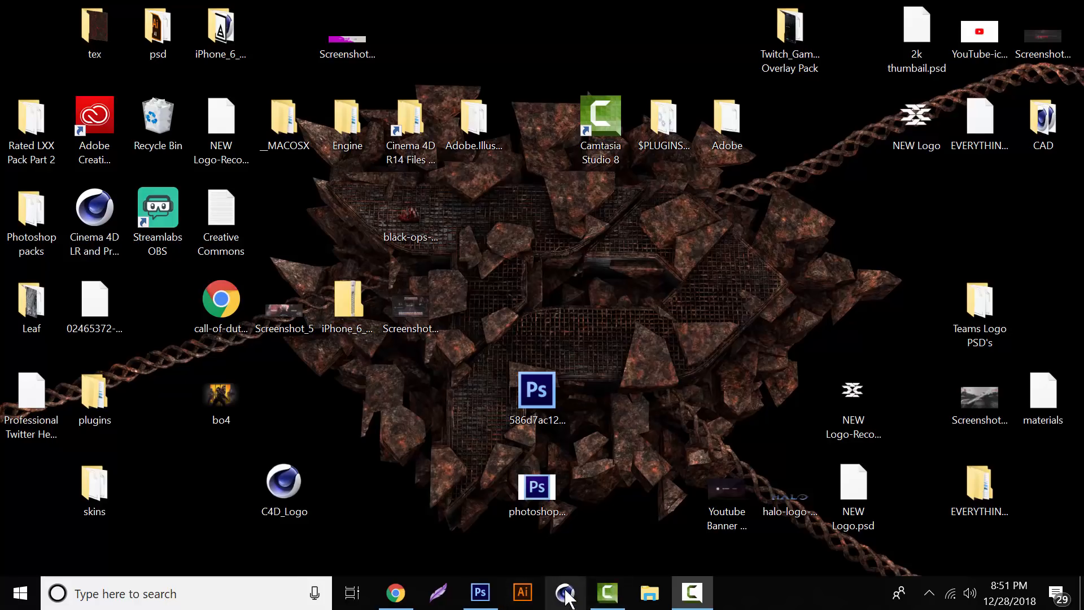
Step: Launch Cinema 4D from the taskbar to get a new empty untitled project
click(536, 388)
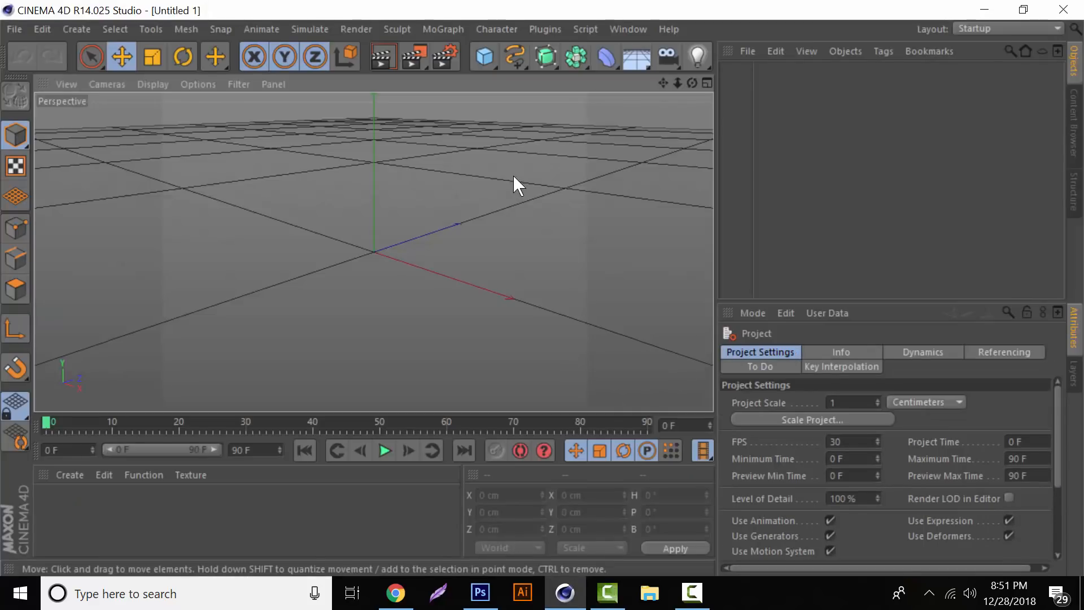
mouse_move(463, 332)
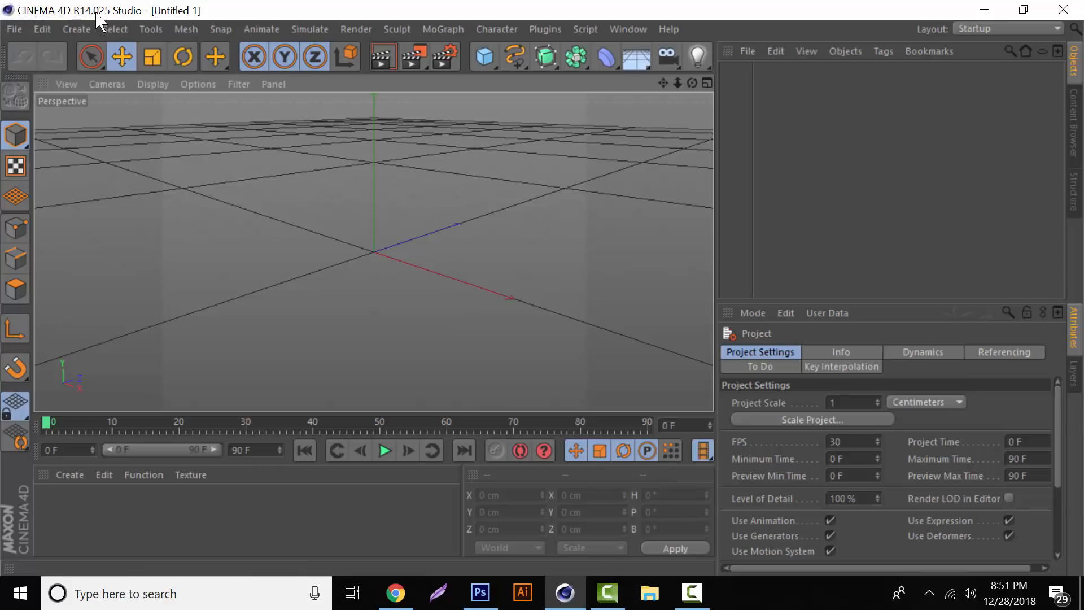
mouse_move(450, 15)
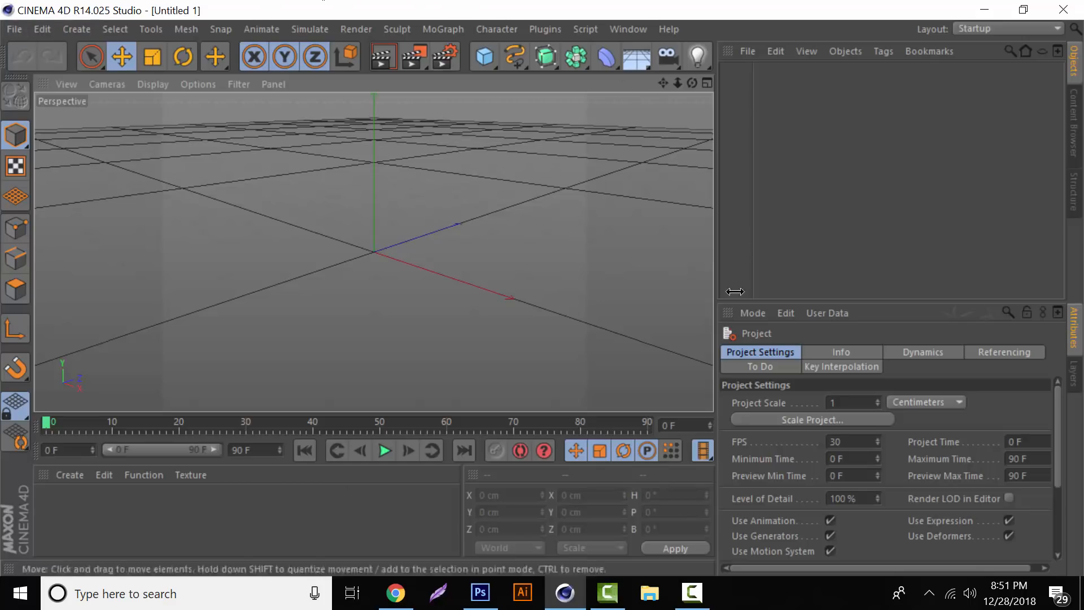
mouse_move(712, 182)
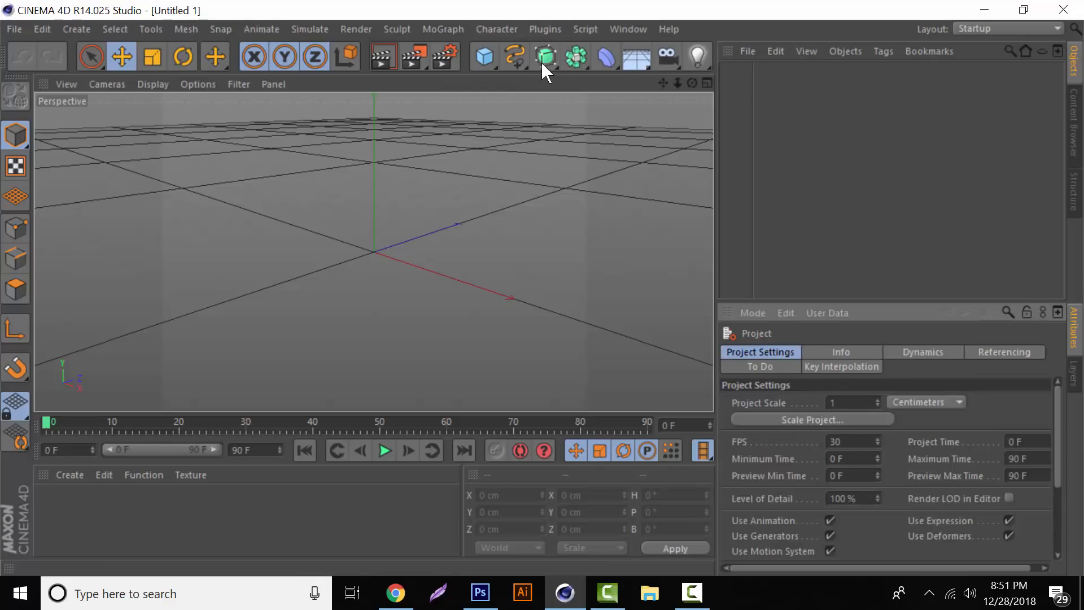
mouse_move(20, 41)
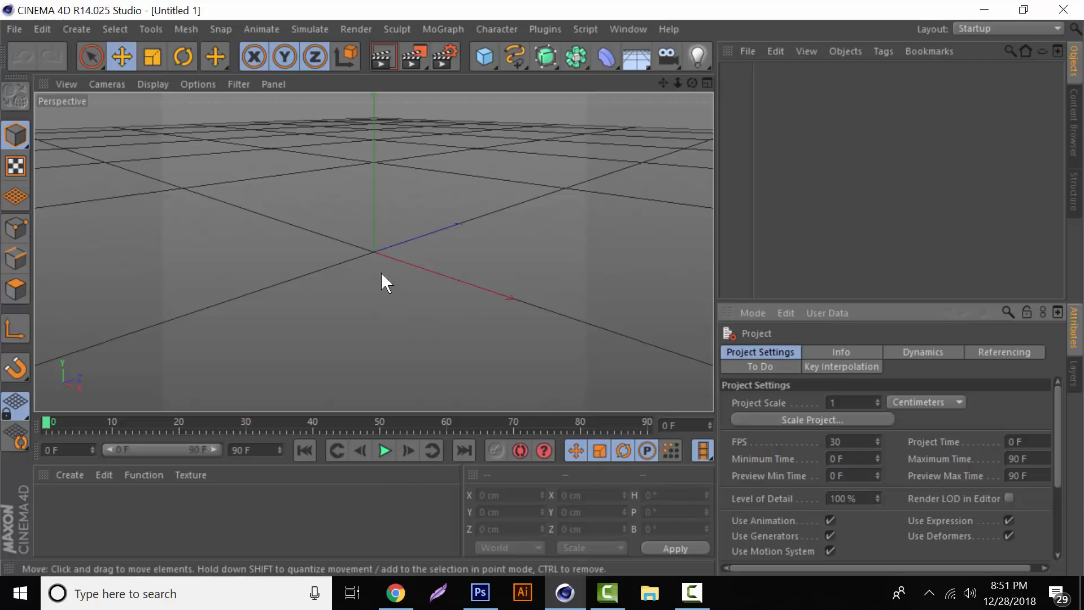
mouse_move(443, 29)
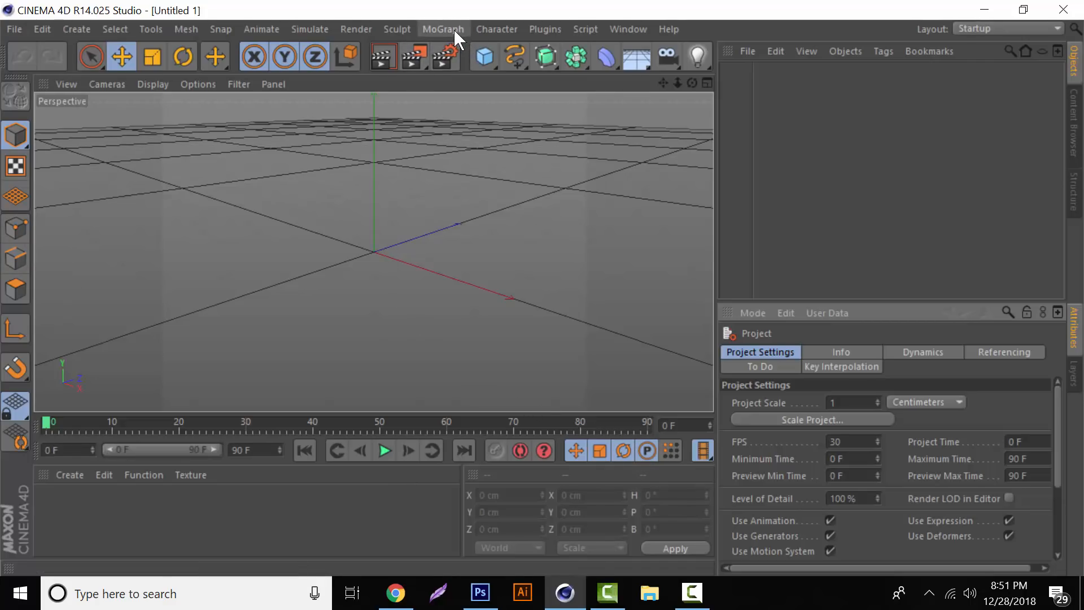
mouse_move(121, 56)
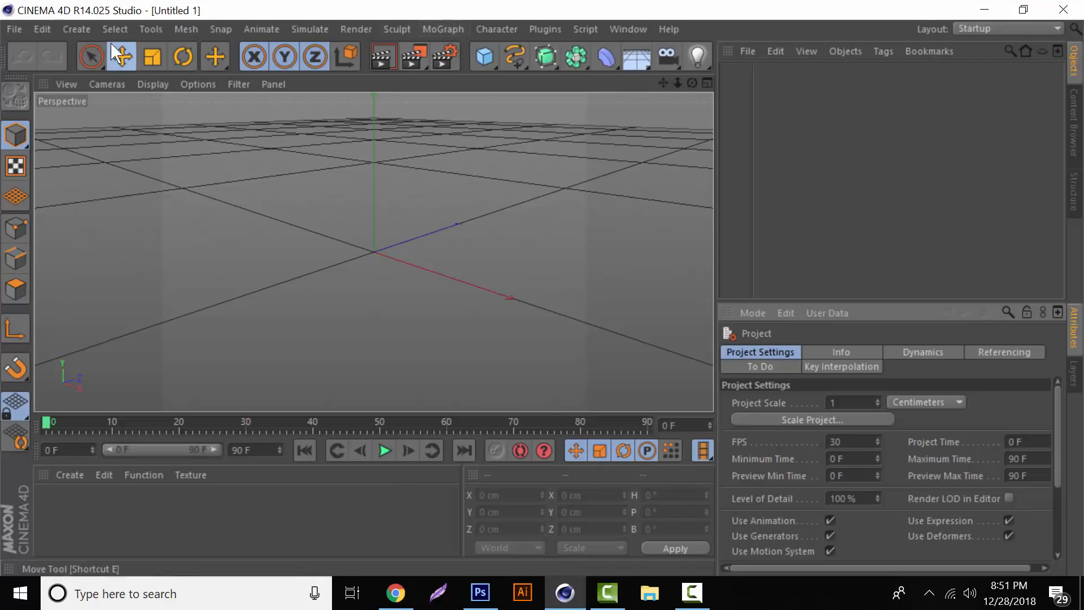
mouse_move(442, 29)
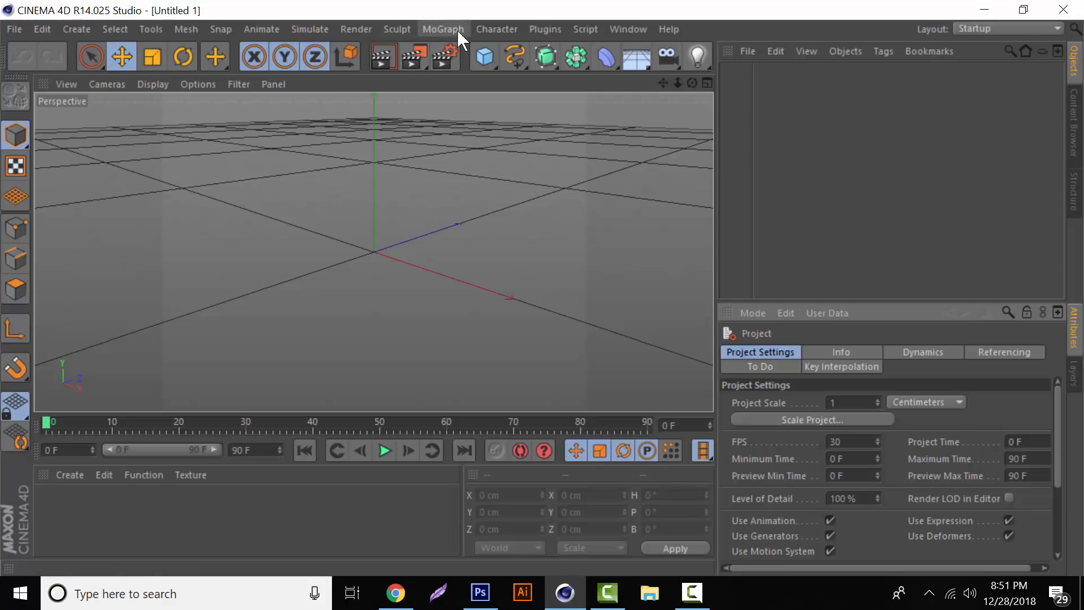
mouse_move(43, 29)
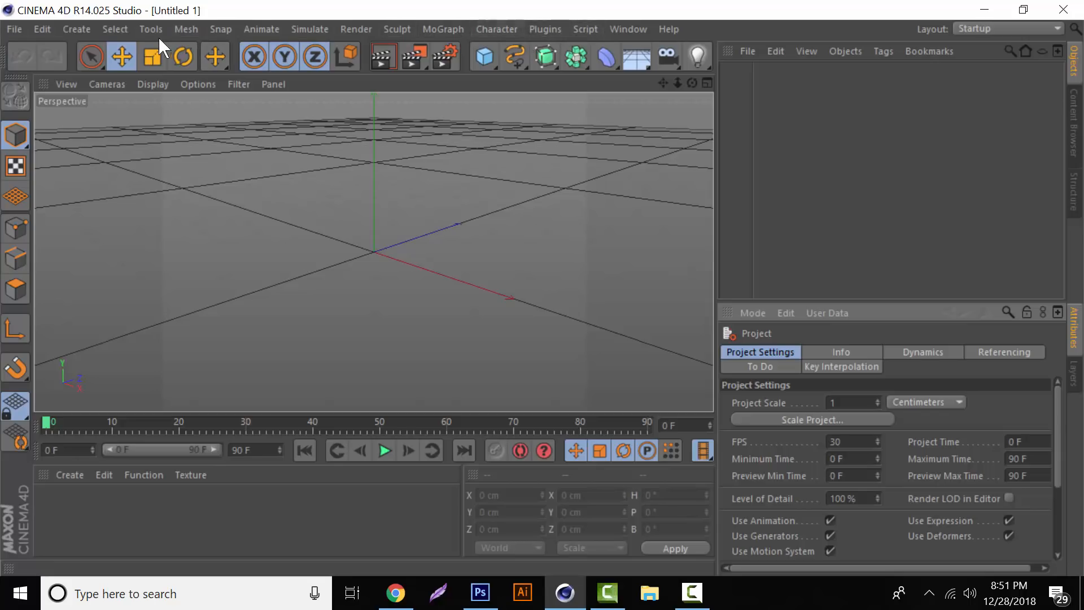
mouse_move(443, 29)
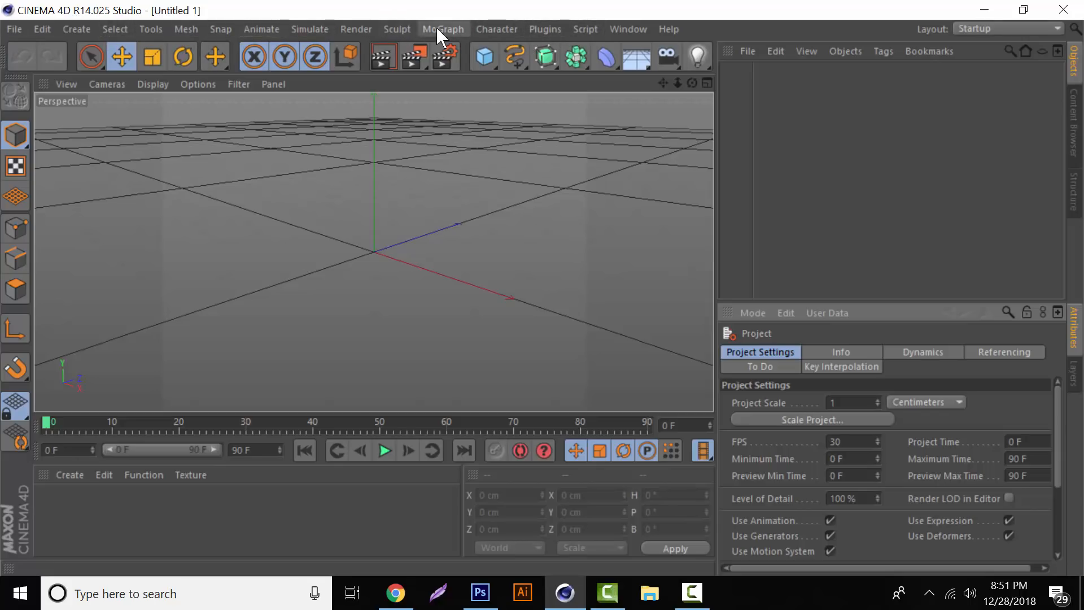
Step: Add a MoText object from the MoGraph menu, showing the default word 'Text'
click(442, 29)
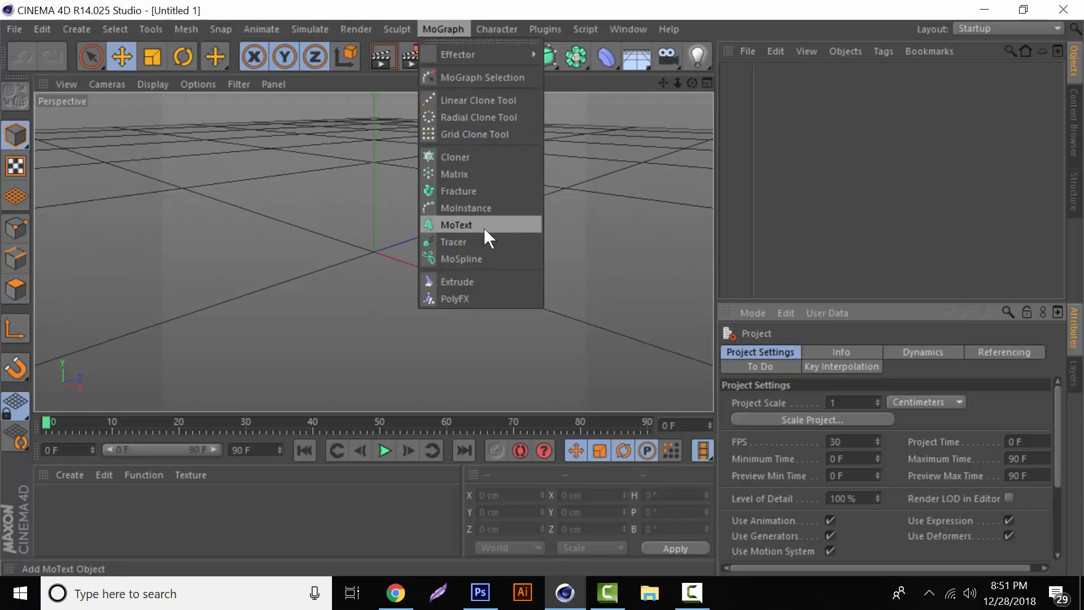
click(456, 225)
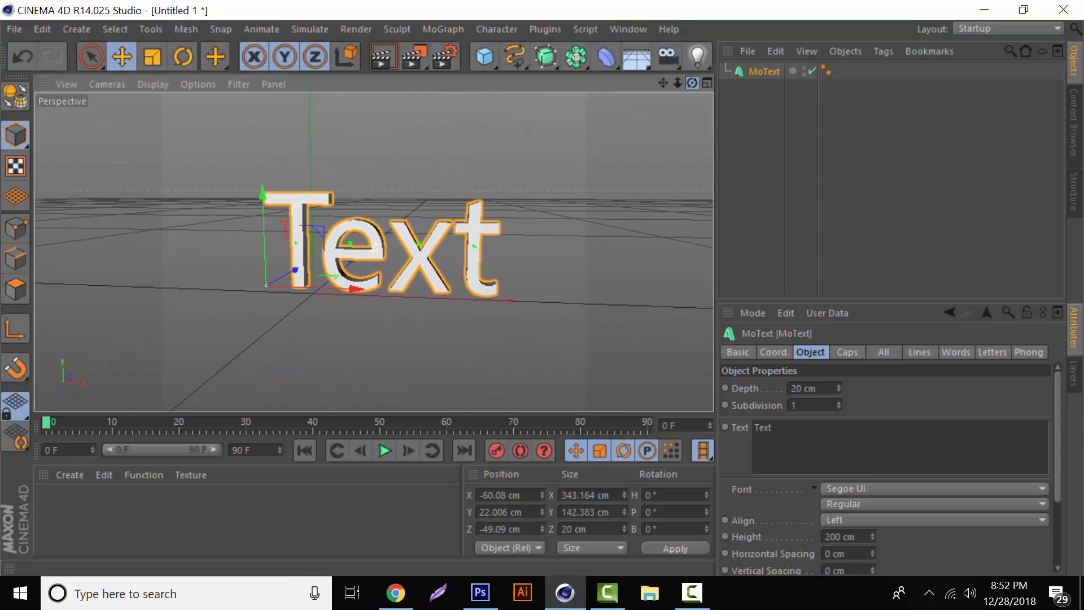
Step: Set the MoText extrusion depth to 120 cm, briefly trying a shallower value
click(804, 388)
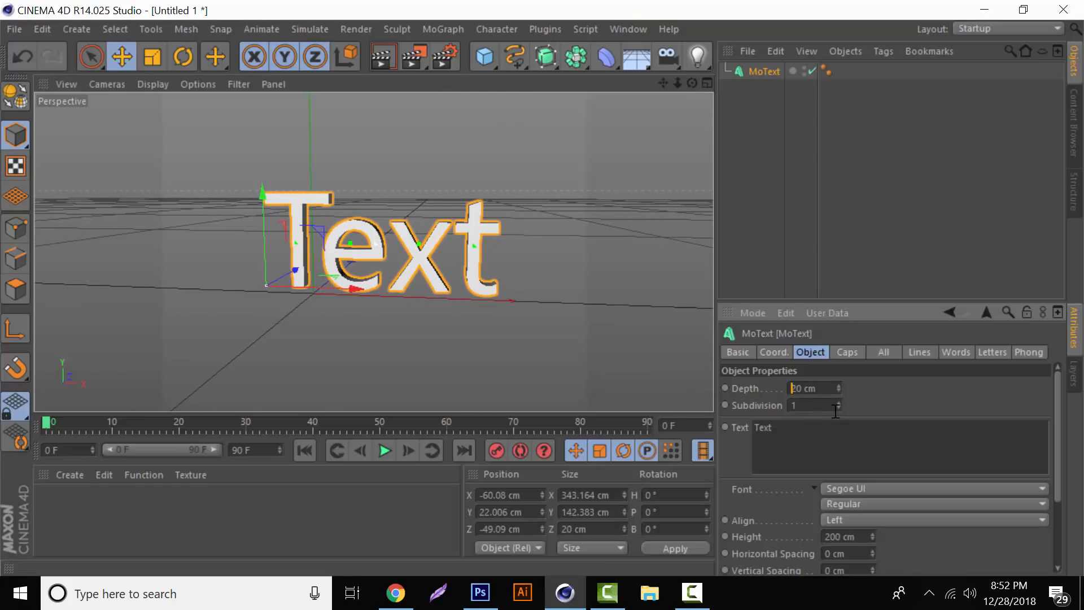
text(120)
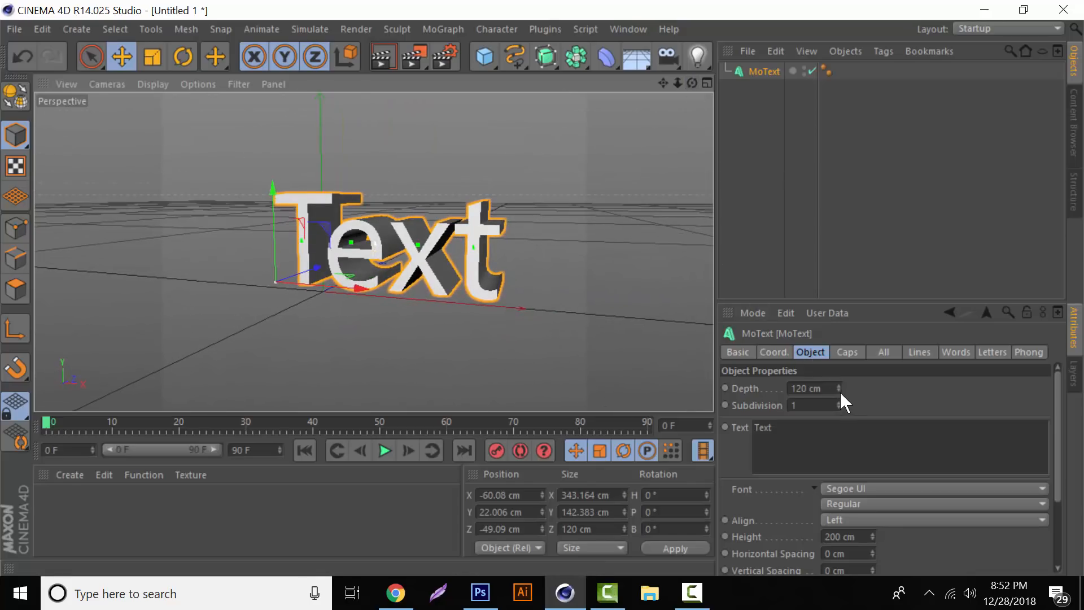
drag(838, 388, 838, 401)
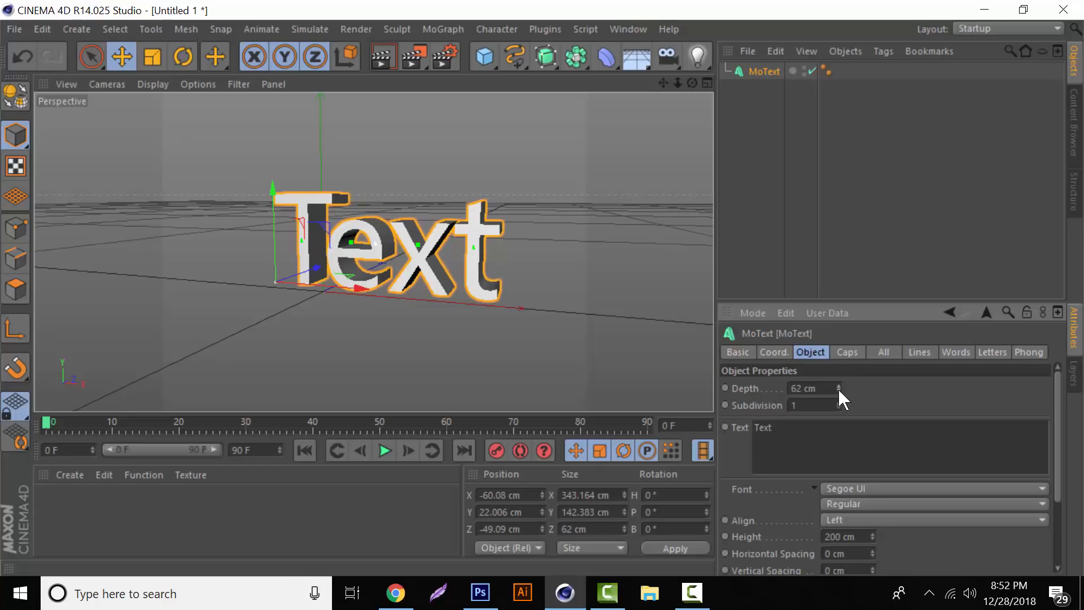
click(816, 388)
text(120)
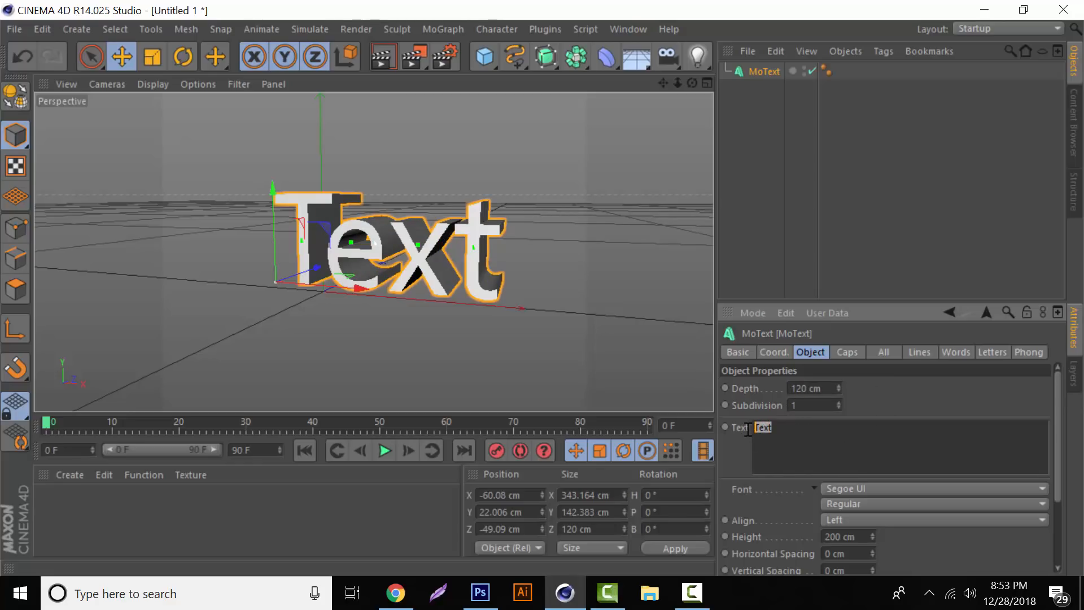
Step: Change the MoText word to TUTORIAL and scale the lettering down to fit
text(TUTORI)
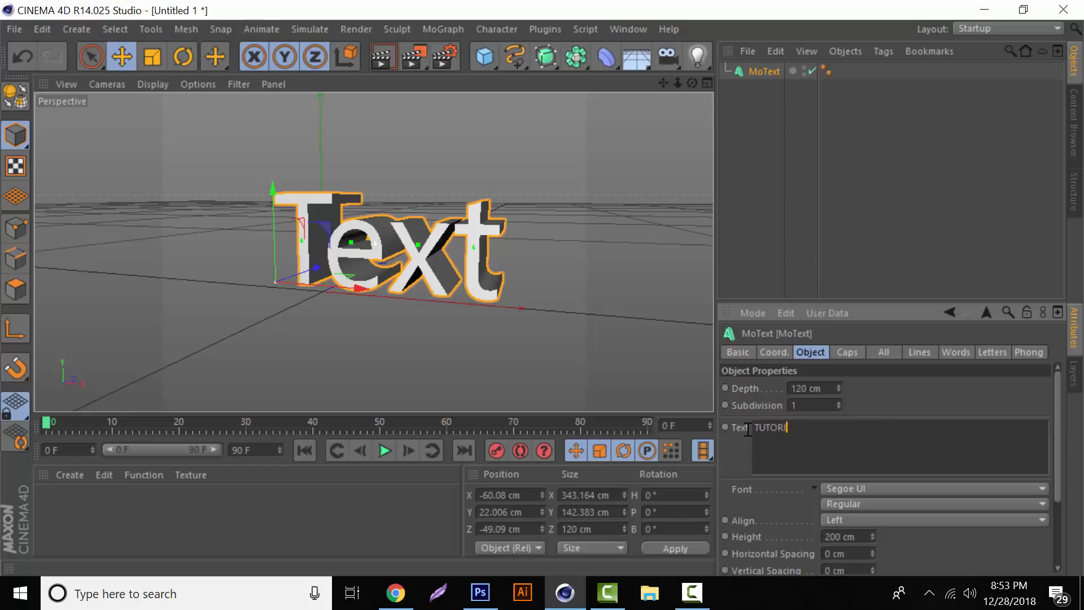
text(AL)
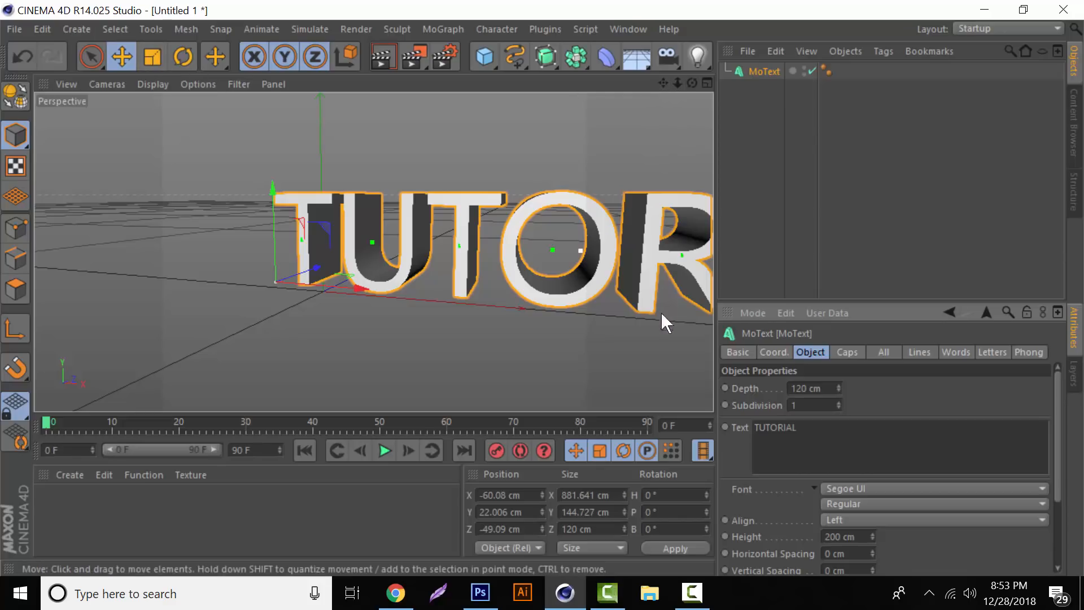
mouse_move(164, 175)
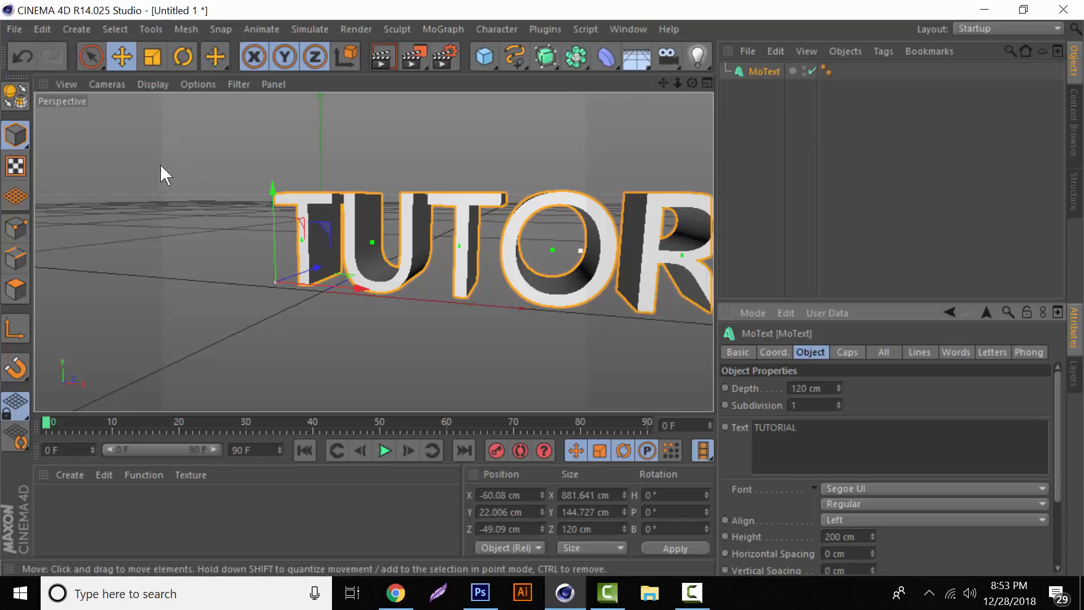
click(151, 56)
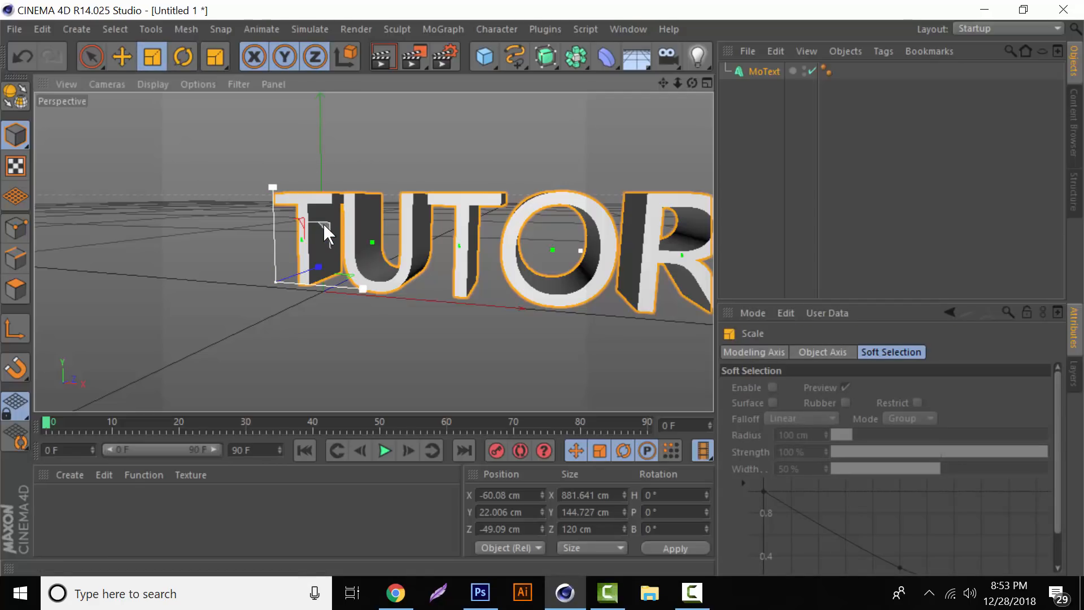
drag(329, 232, 266, 225)
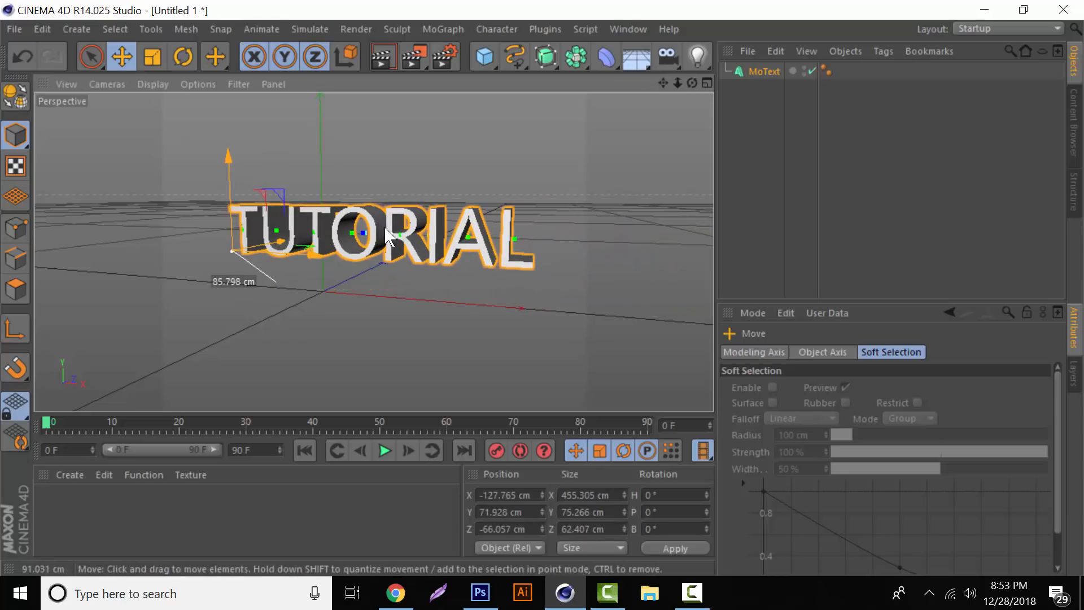
Step: Orbit to face the text, select the MoText object, and return to the Move tool
drag(388, 233, 367, 238)
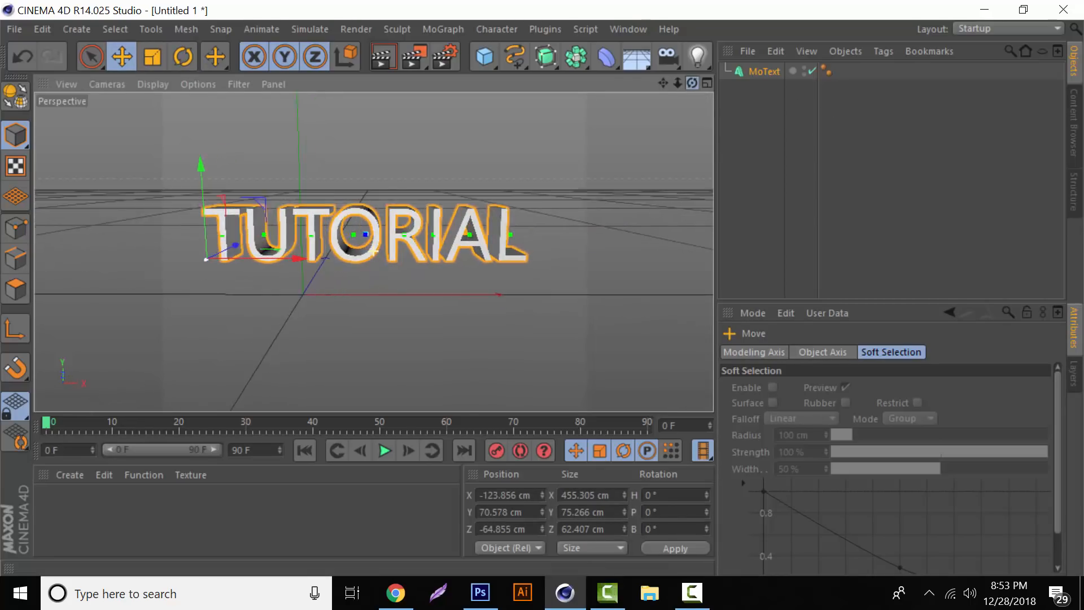
click(770, 71)
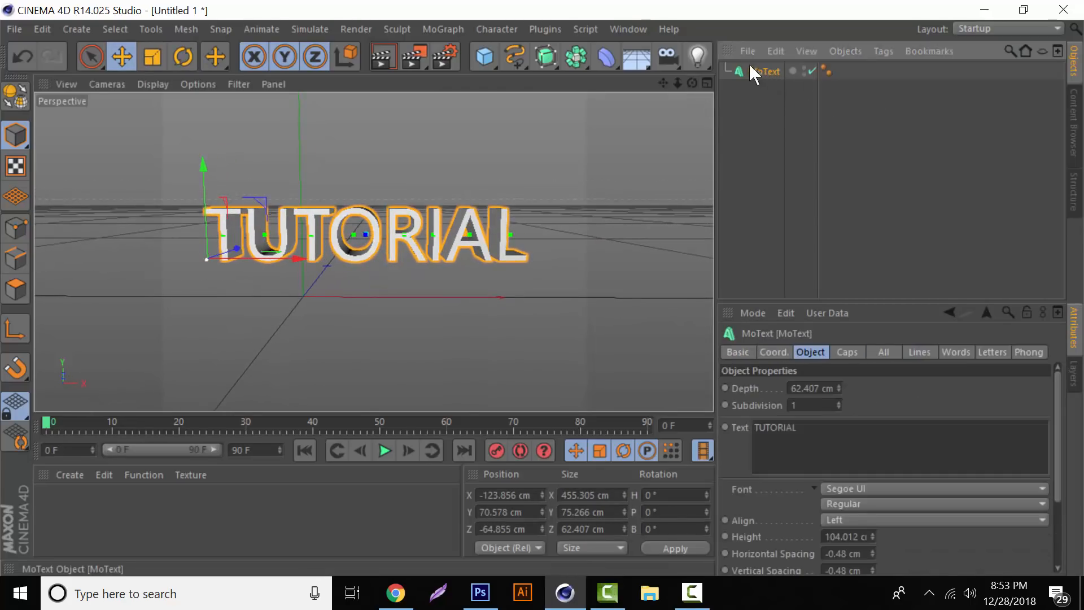
click(150, 56)
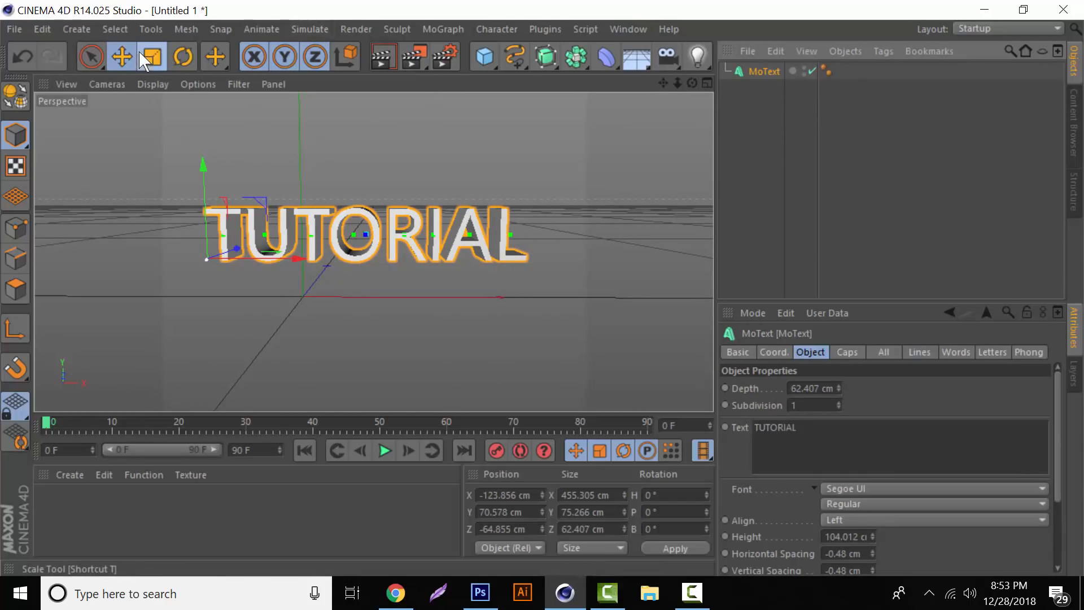
click(151, 56)
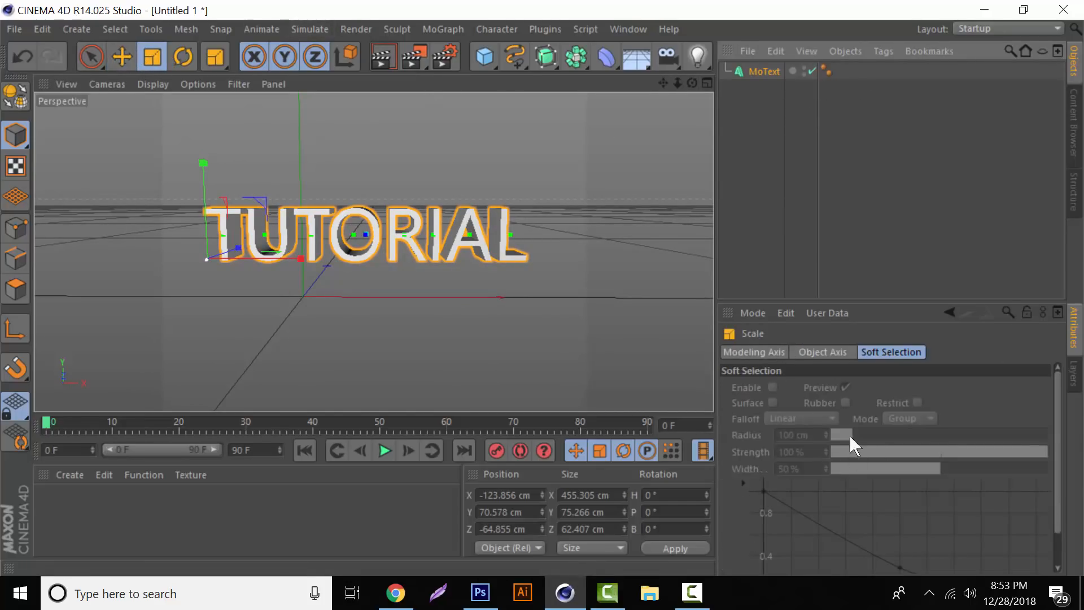
click(121, 56)
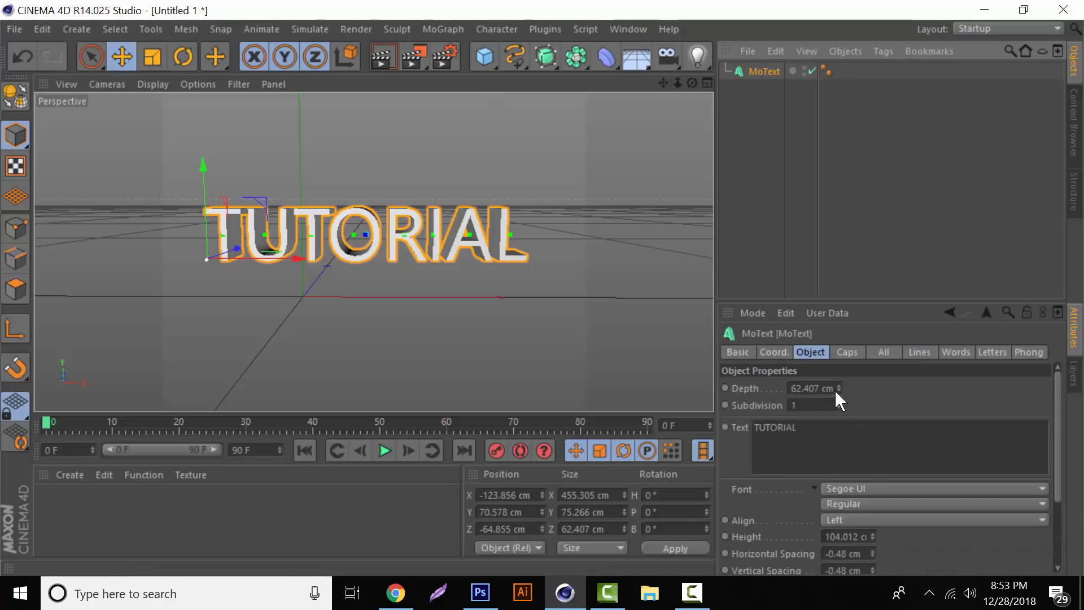
mouse_move(855, 372)
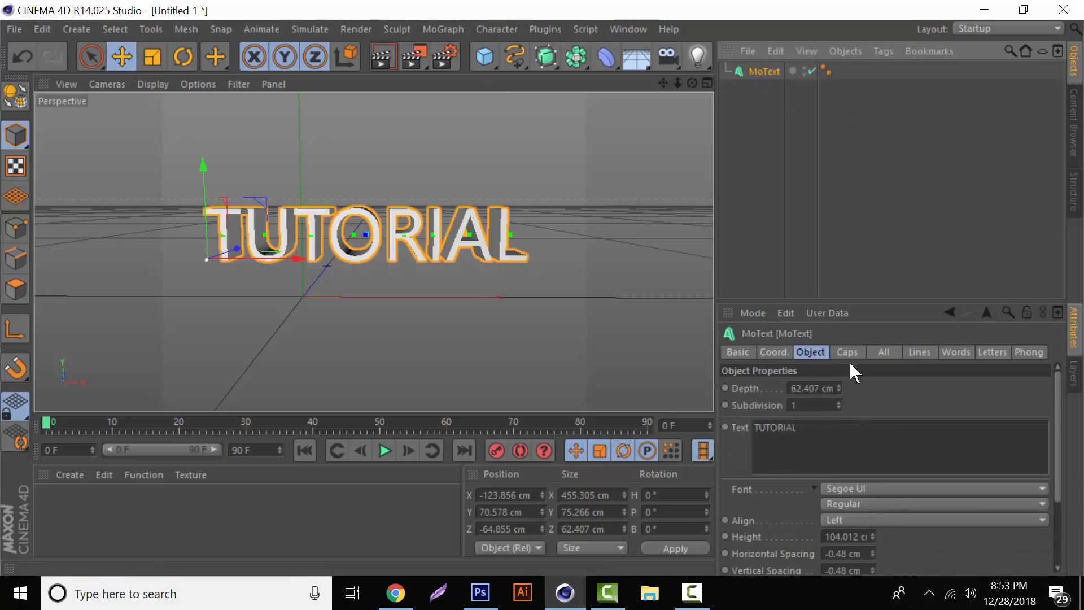
Step: Set both Start and End caps to Fillet Cap with 2 steps and 2 cm radius
click(846, 352)
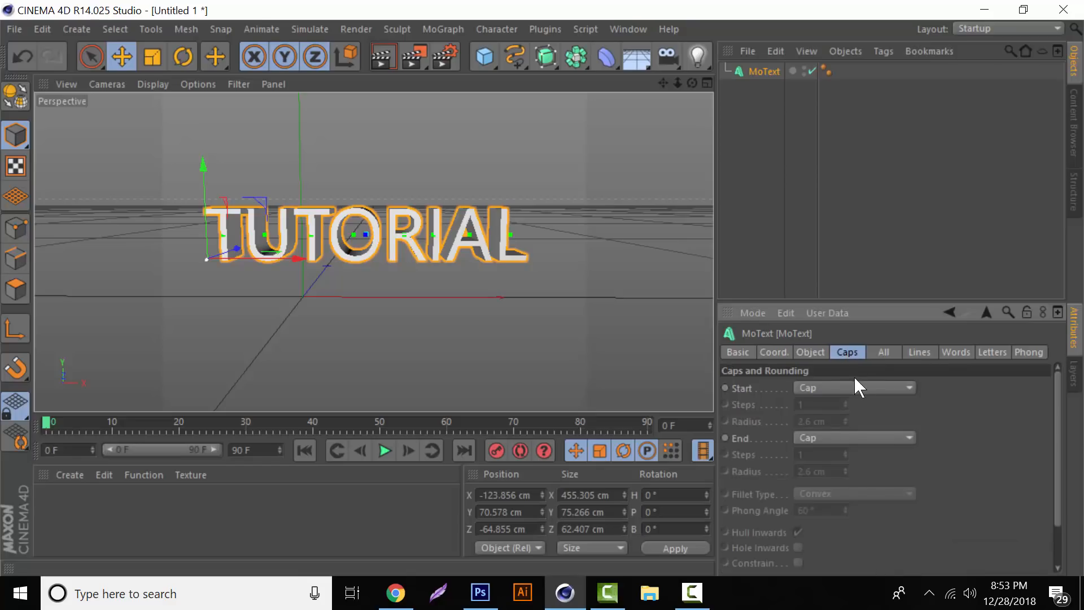
click(854, 387)
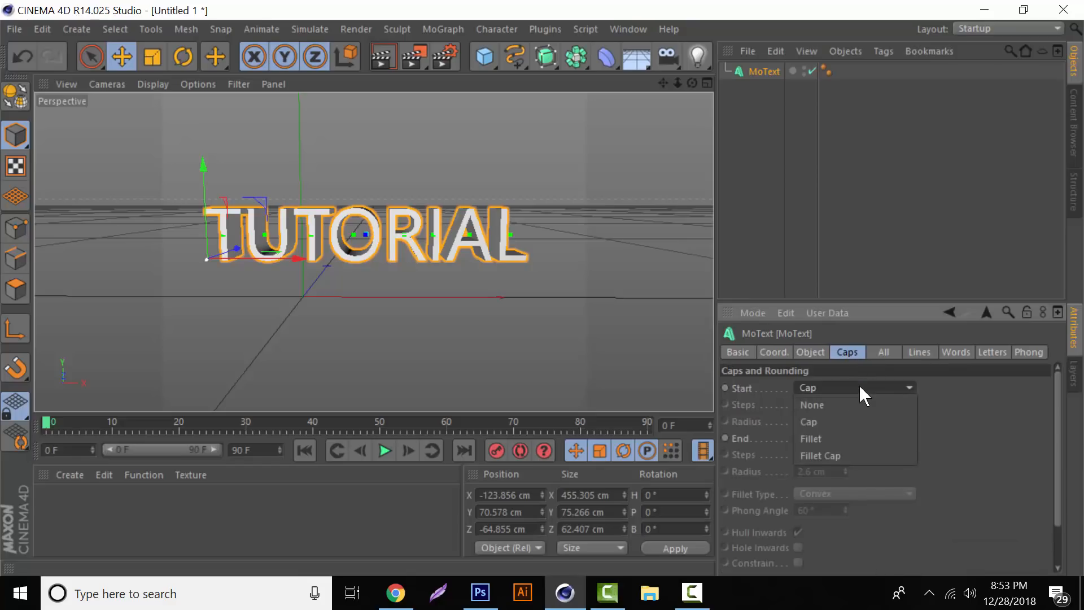
mouse_move(848, 464)
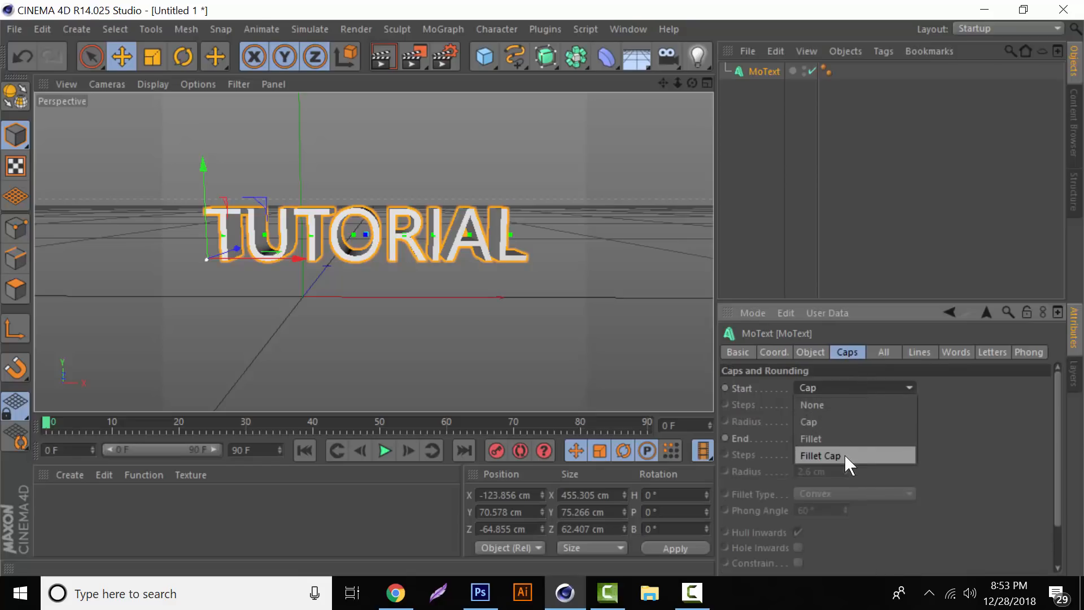
click(820, 455)
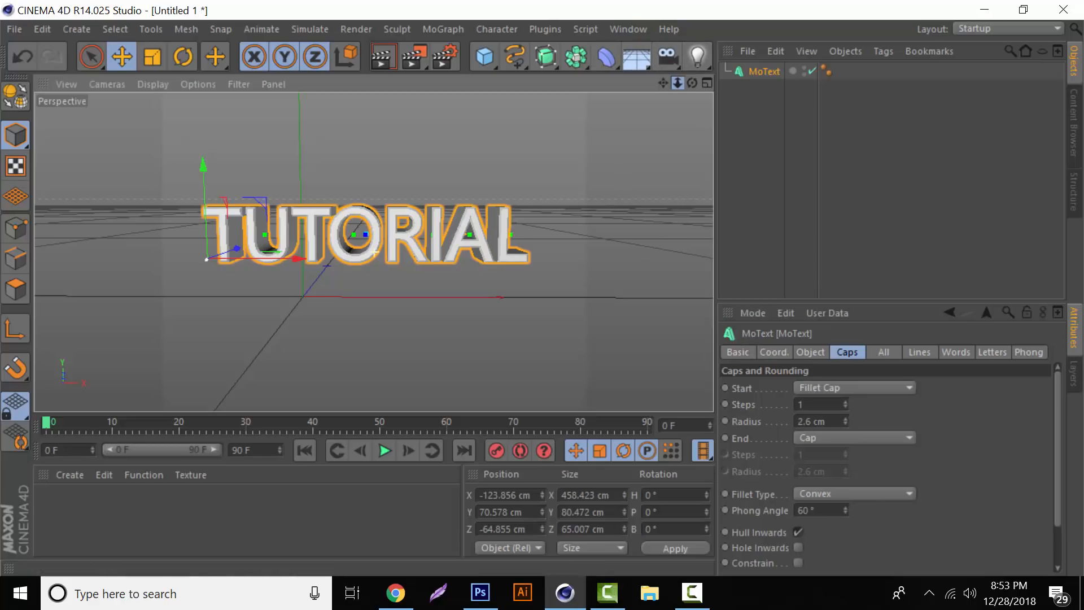
scroll(up, 3)
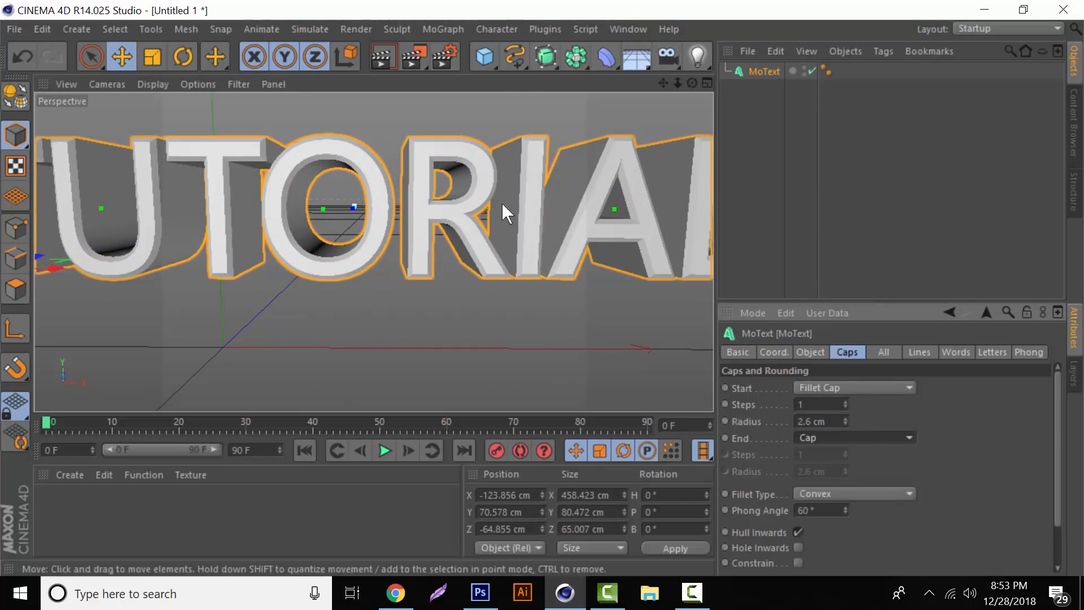
click(854, 387)
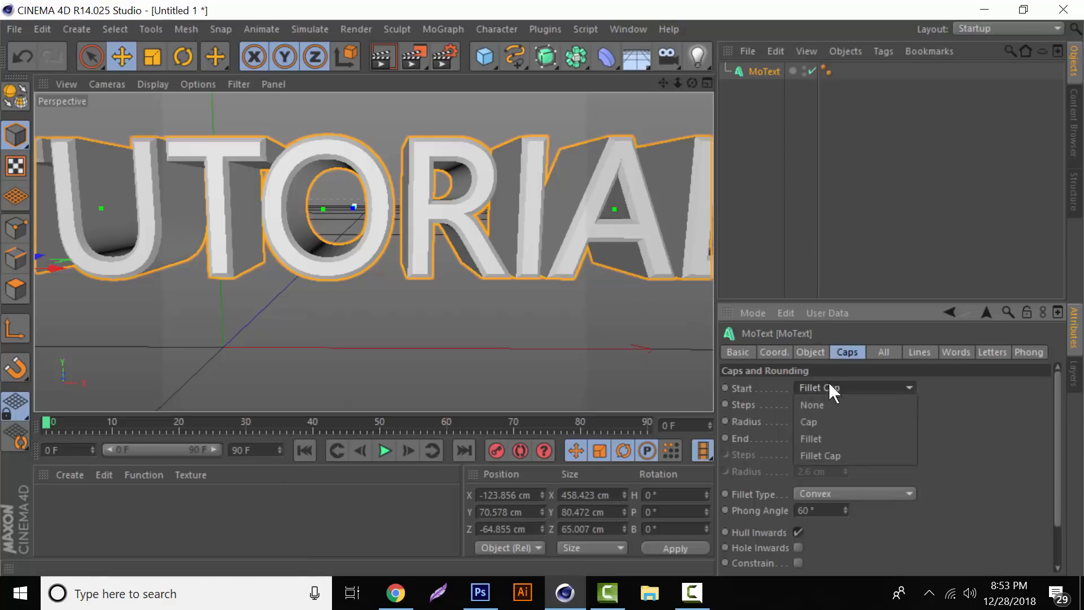
click(812, 404)
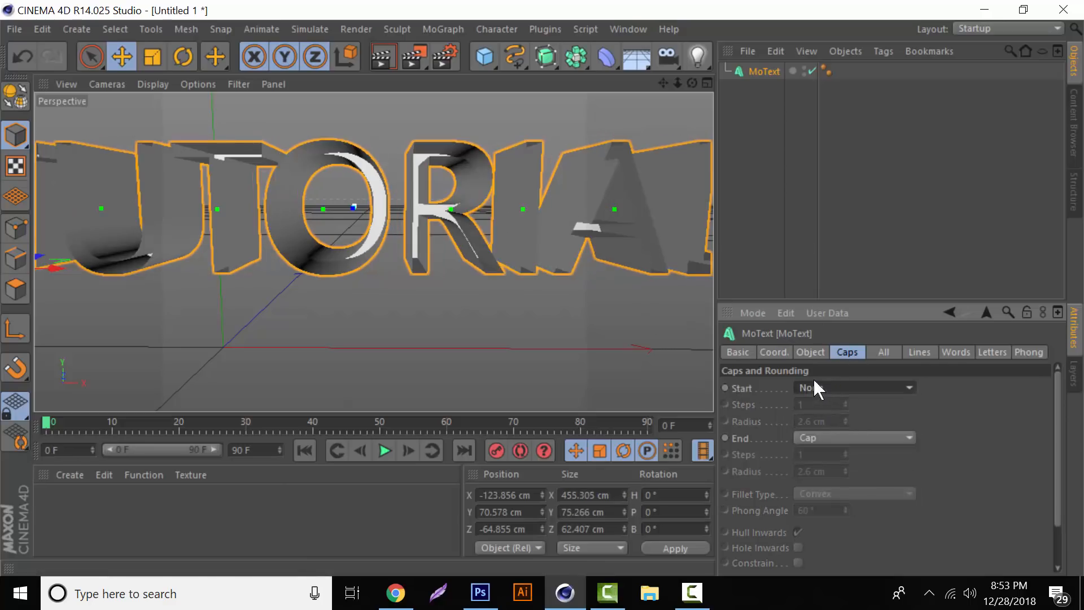
click(853, 388)
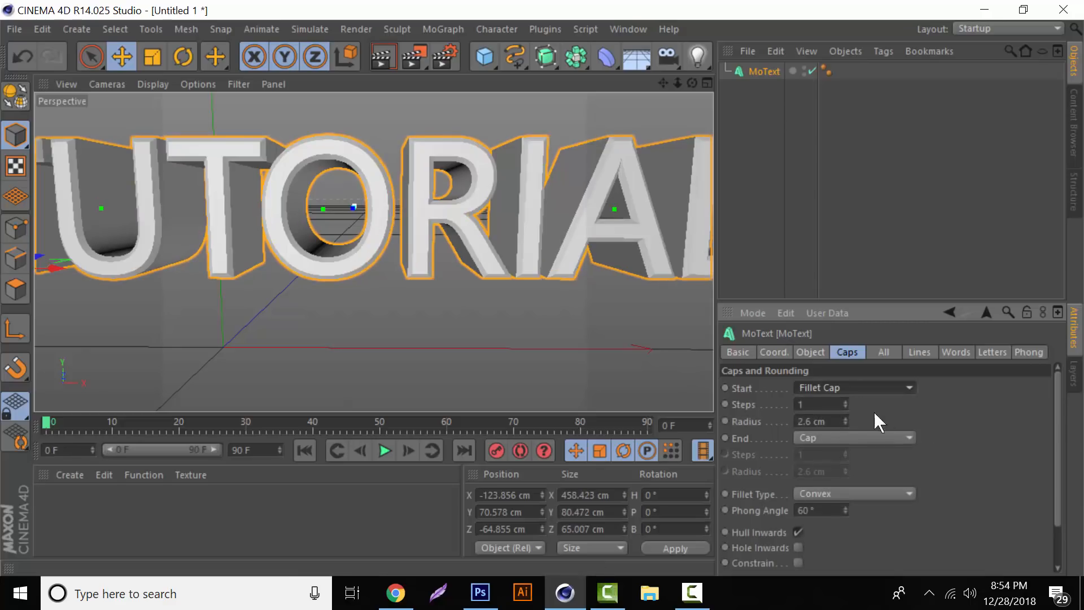
click(820, 404)
text(2)
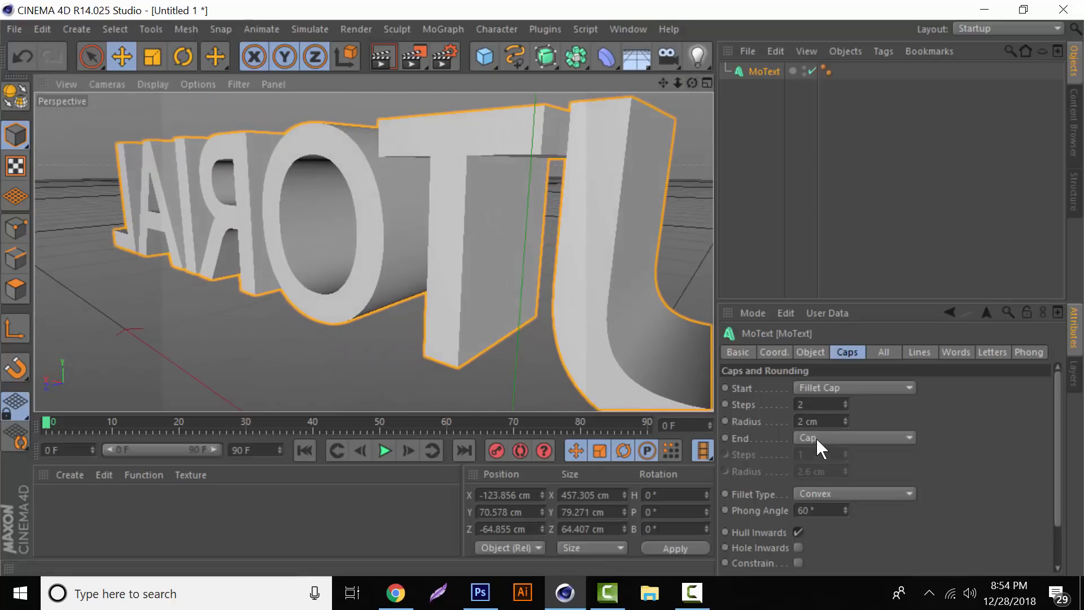
click(854, 437)
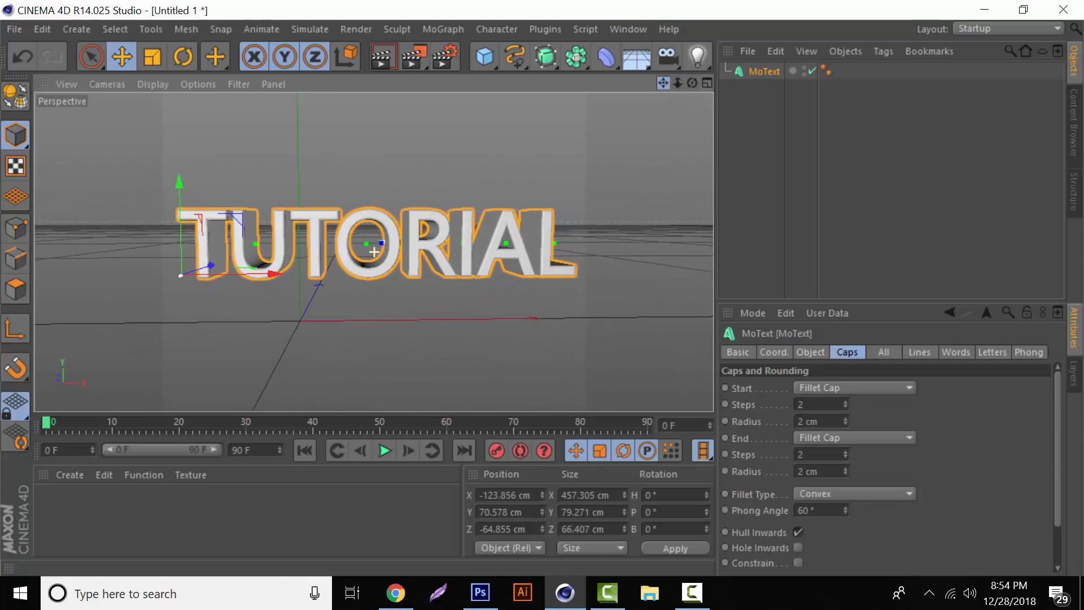
Step: View the MoText Coord tab, then its Object tab with Text and Font fields
click(773, 351)
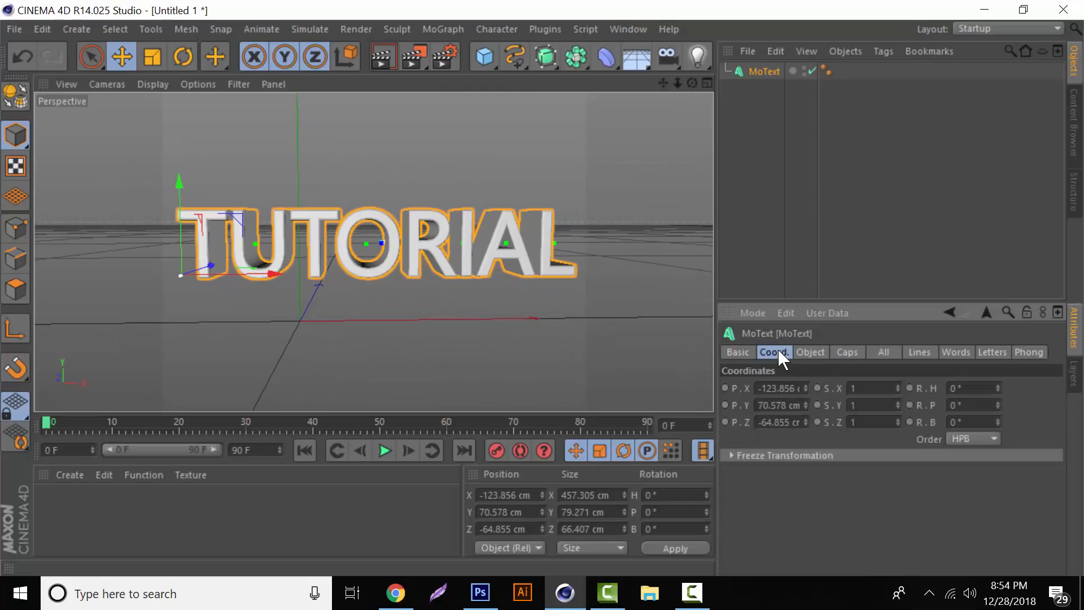
click(809, 352)
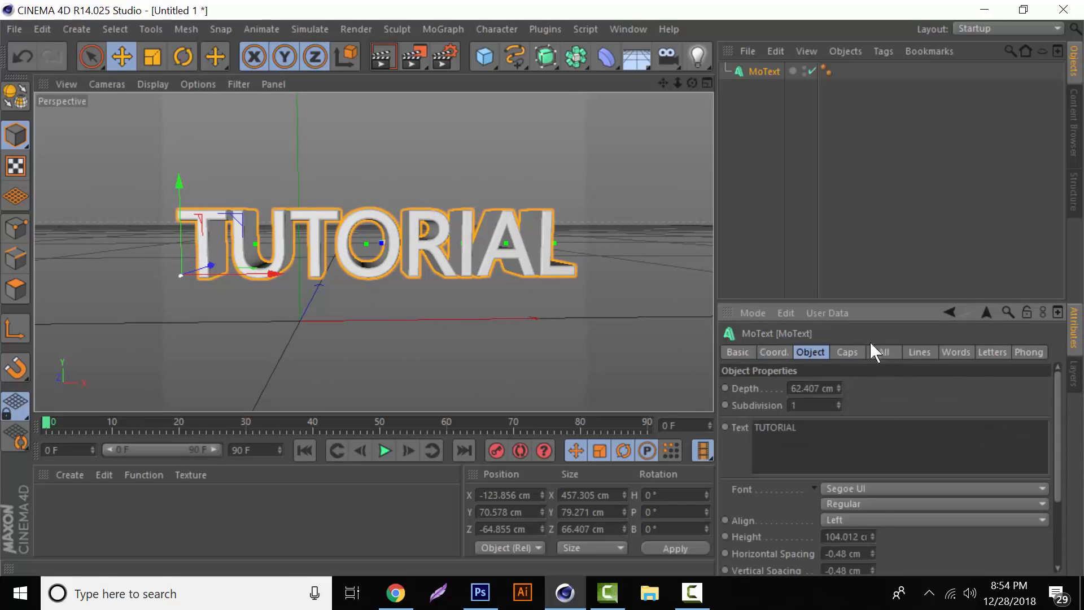
mouse_move(848, 498)
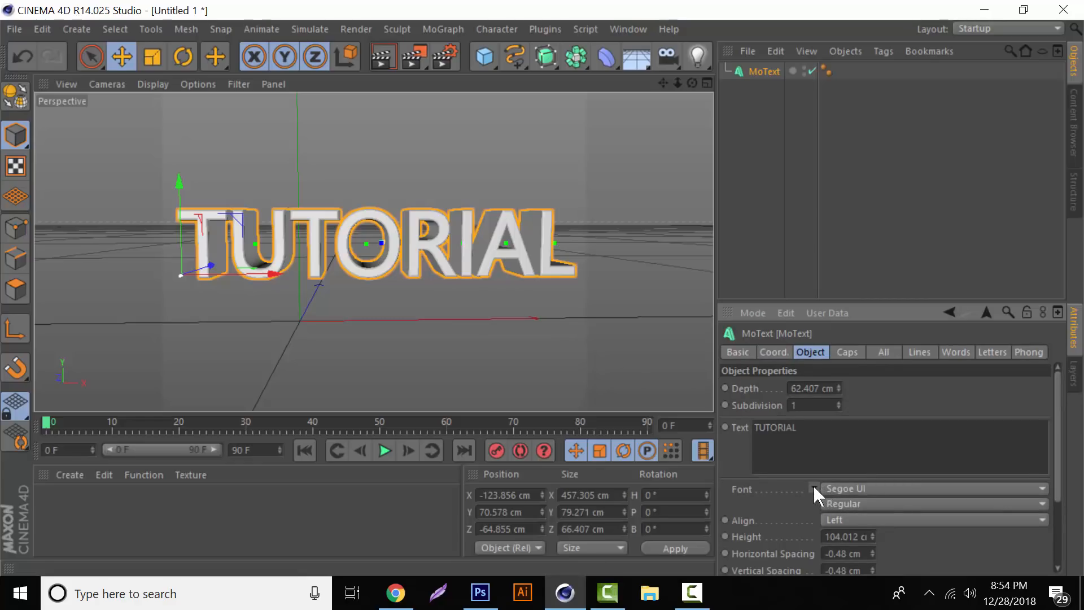
mouse_move(897, 490)
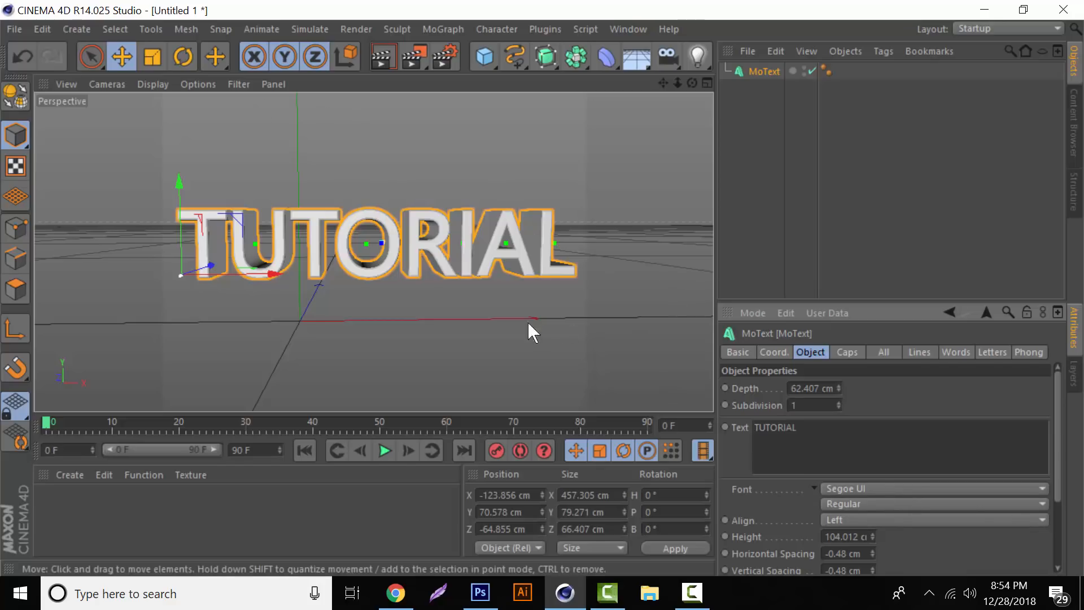
mouse_move(874, 496)
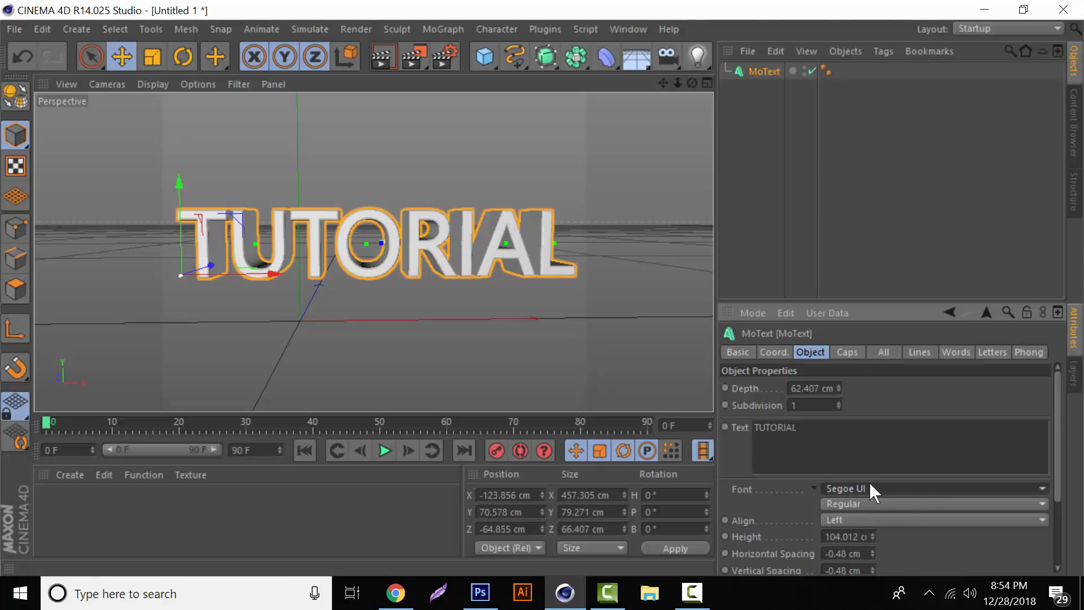
mouse_move(866, 495)
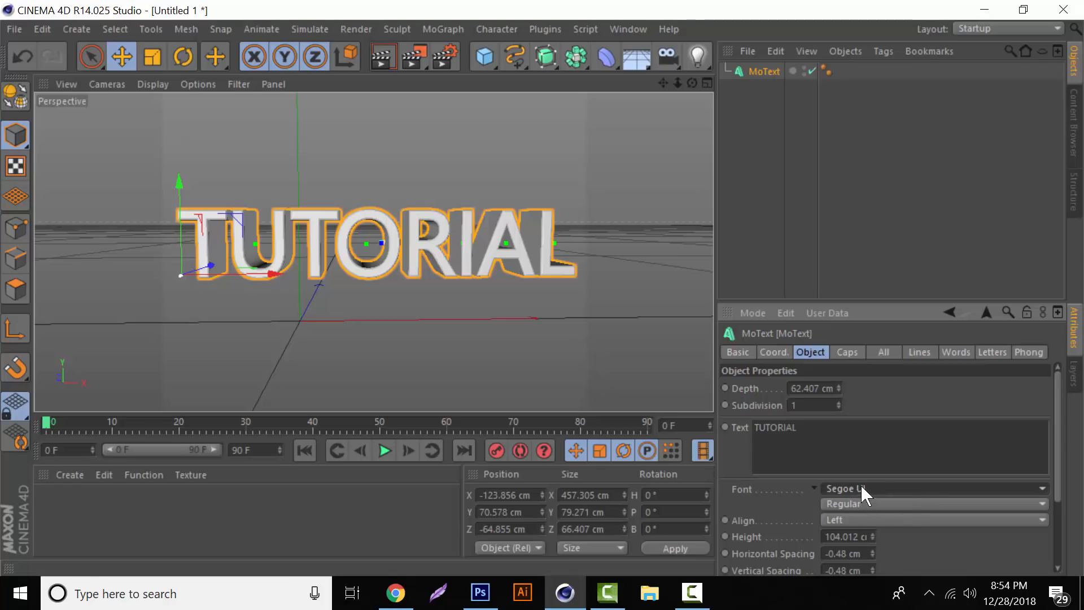
mouse_move(864, 496)
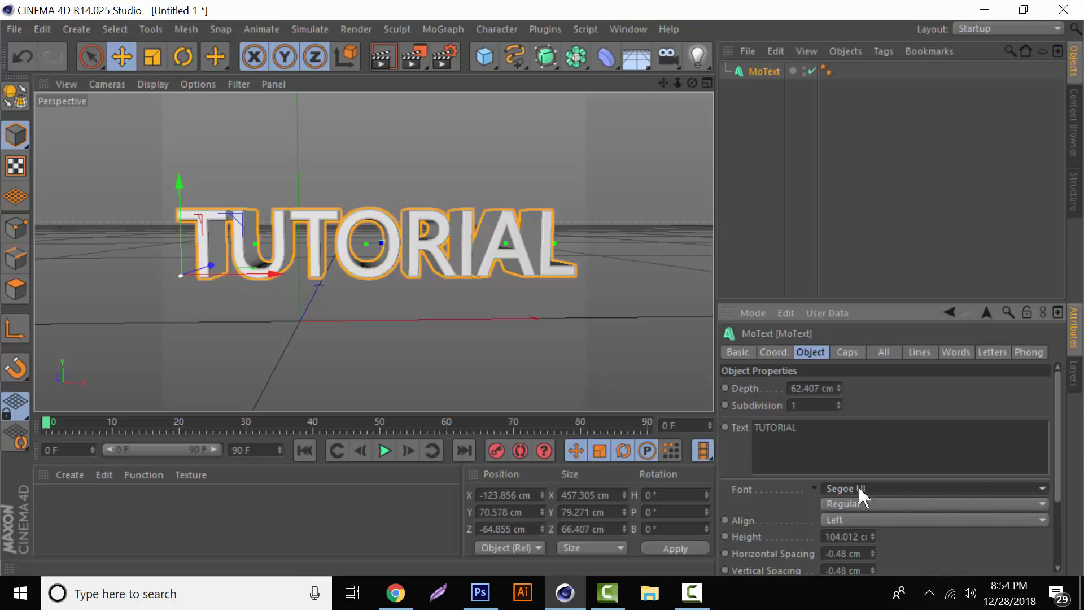
mouse_move(942, 501)
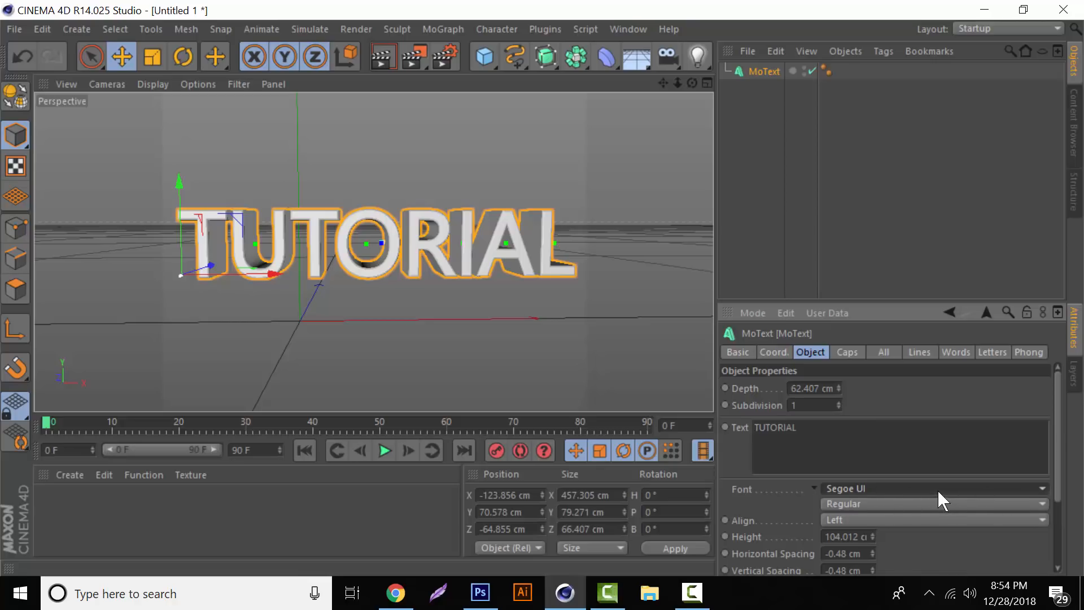
mouse_move(939, 510)
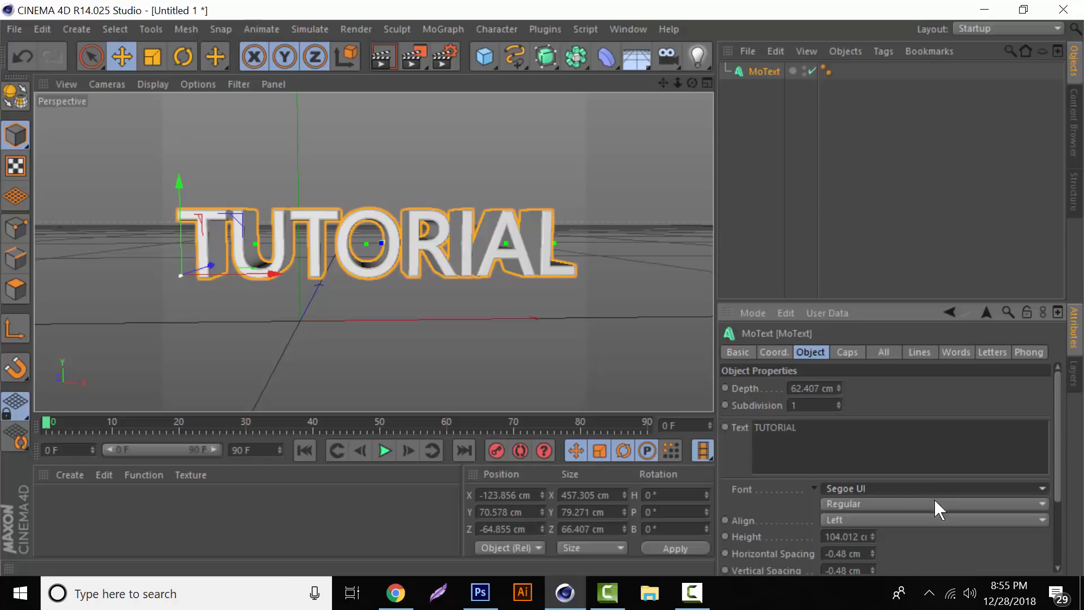
mouse_move(956, 500)
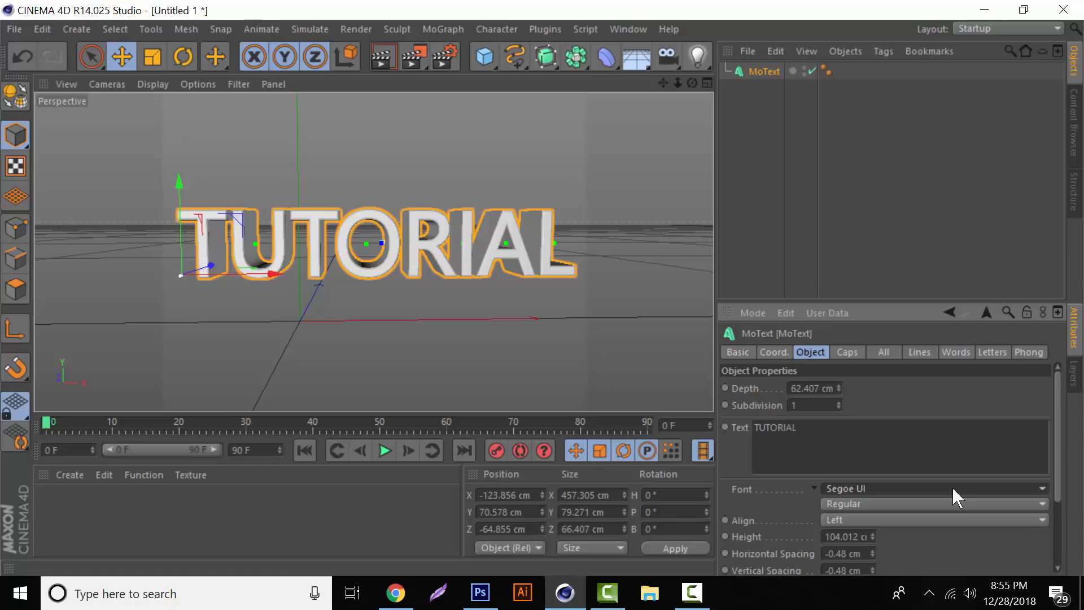
mouse_move(1049, 495)
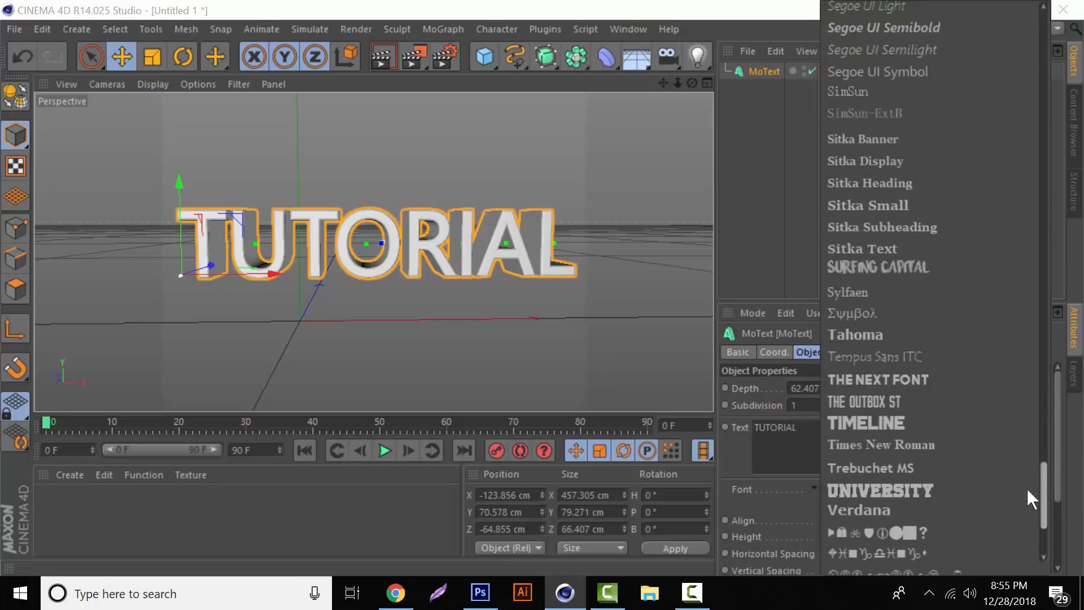
Step: Try Segoe Script as the font, then scroll the font list toward Hollow Point
click(853, 487)
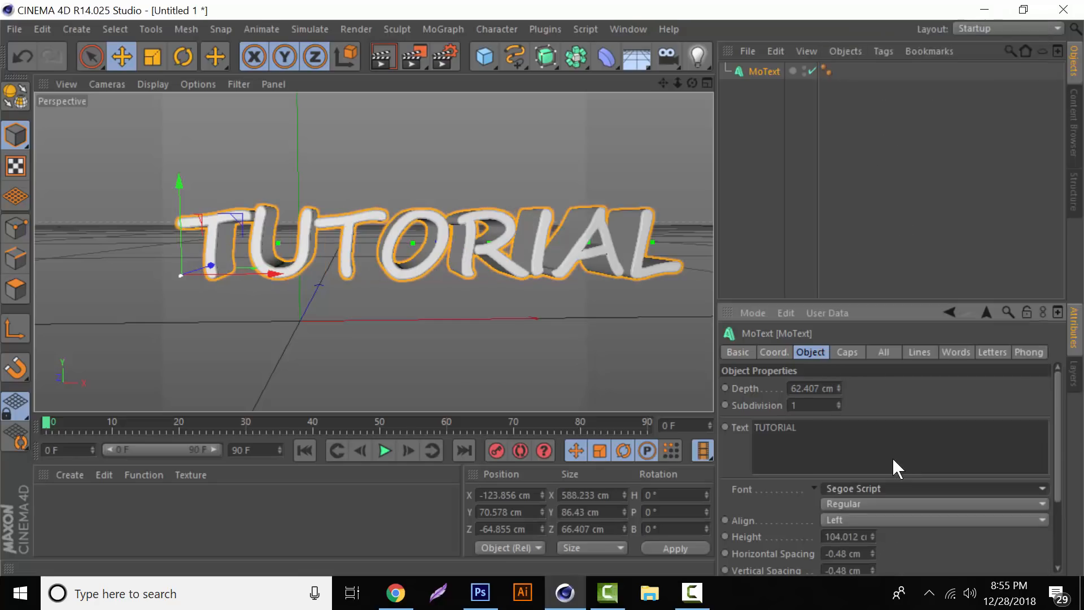
click(934, 488)
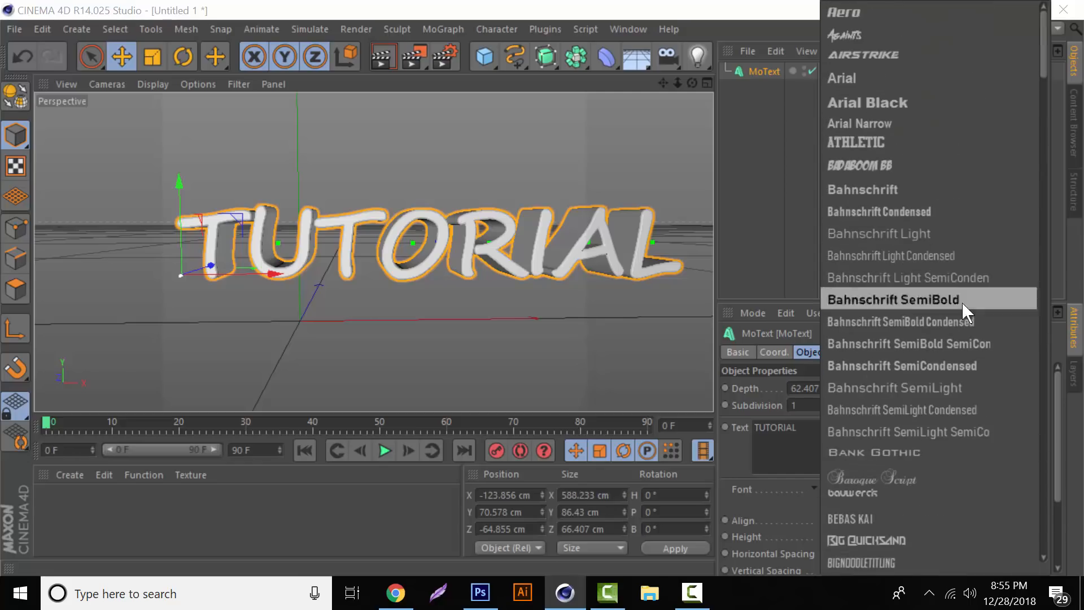
mouse_move(905, 50)
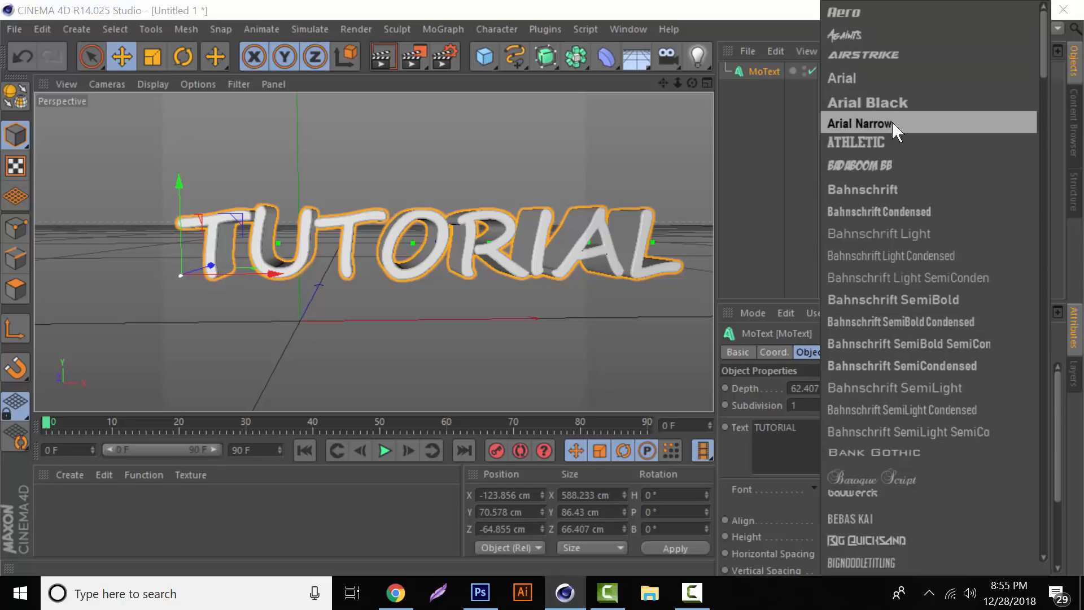
scroll(down, 3)
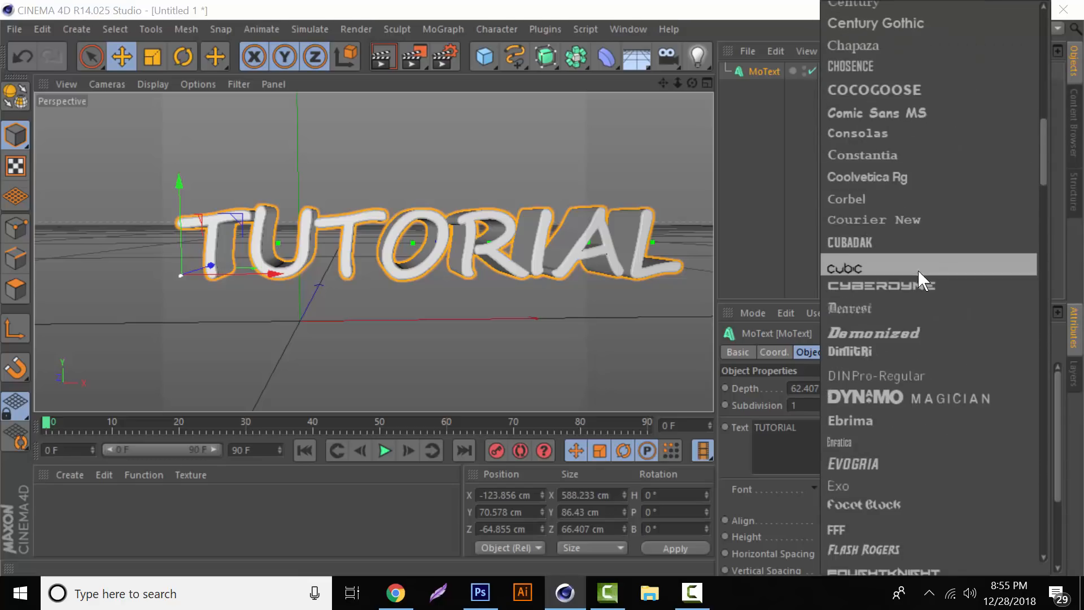
scroll(down, 3)
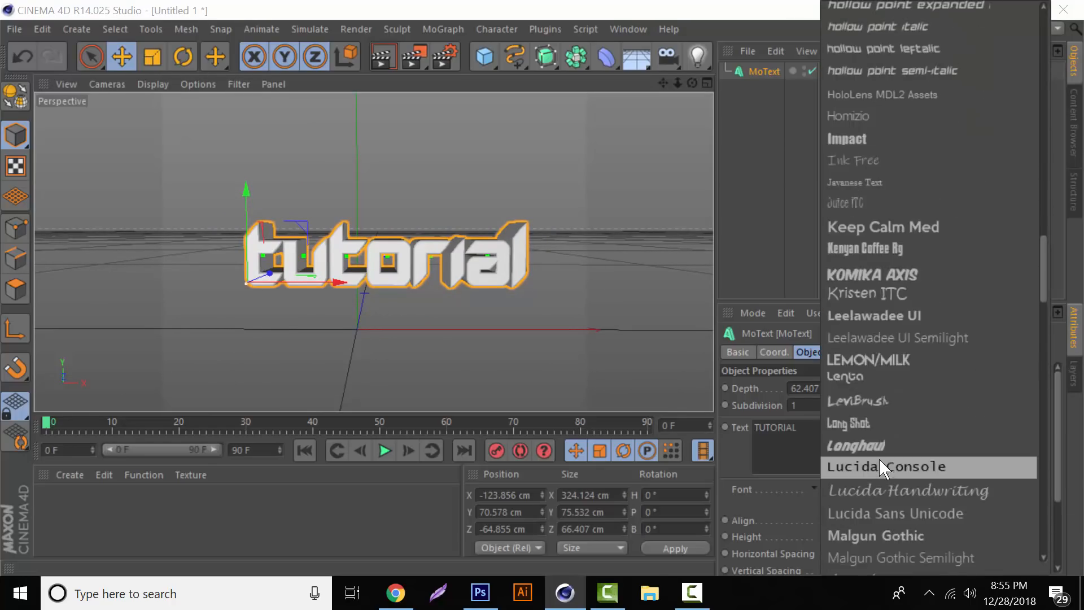
scroll(down, 3)
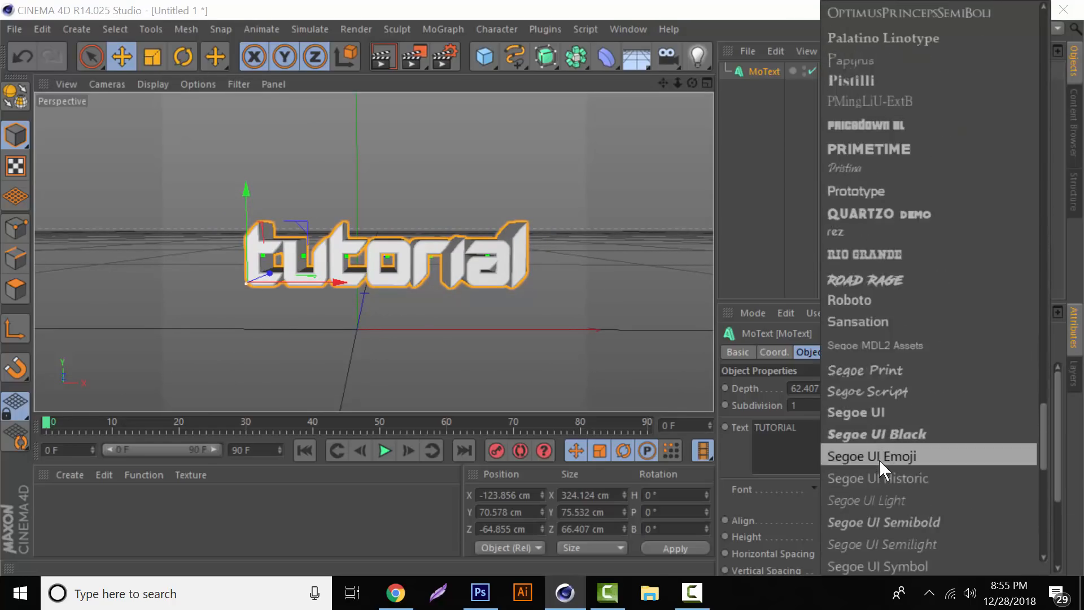
scroll(down, 3)
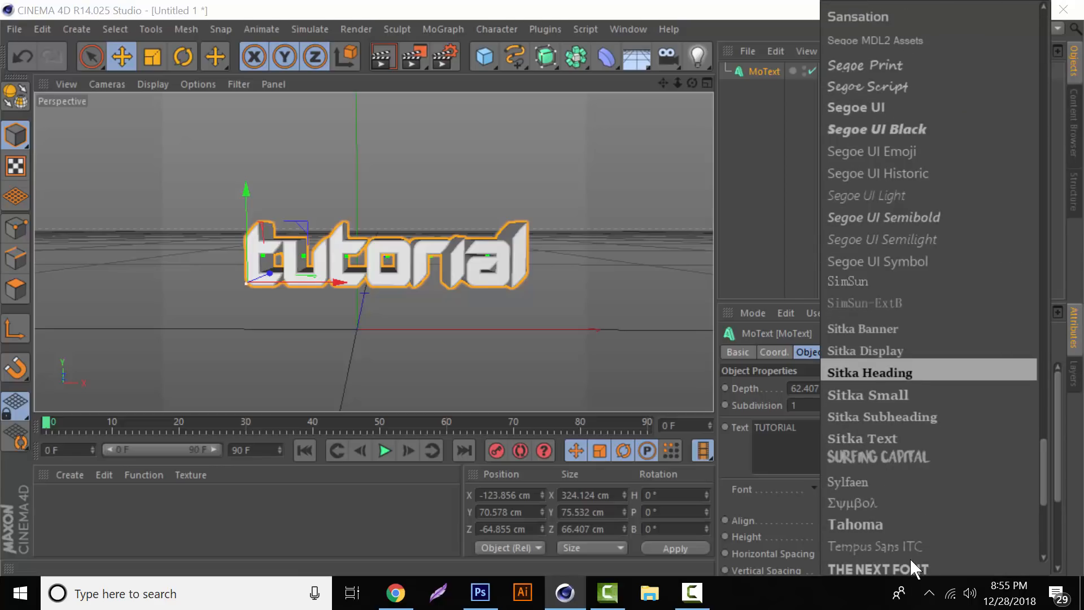
mouse_move(896, 579)
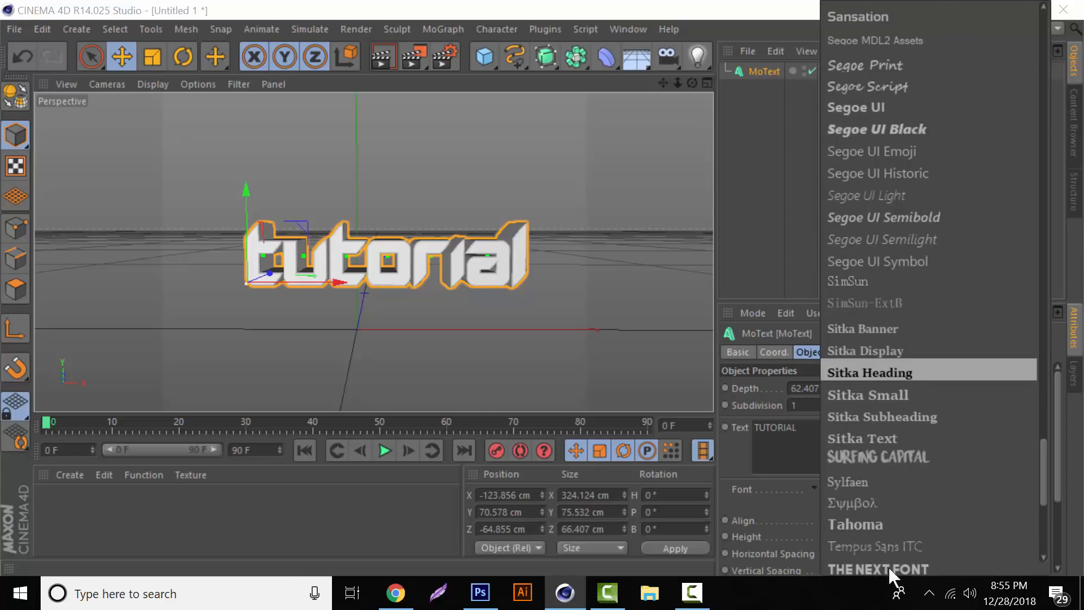
mouse_move(886, 372)
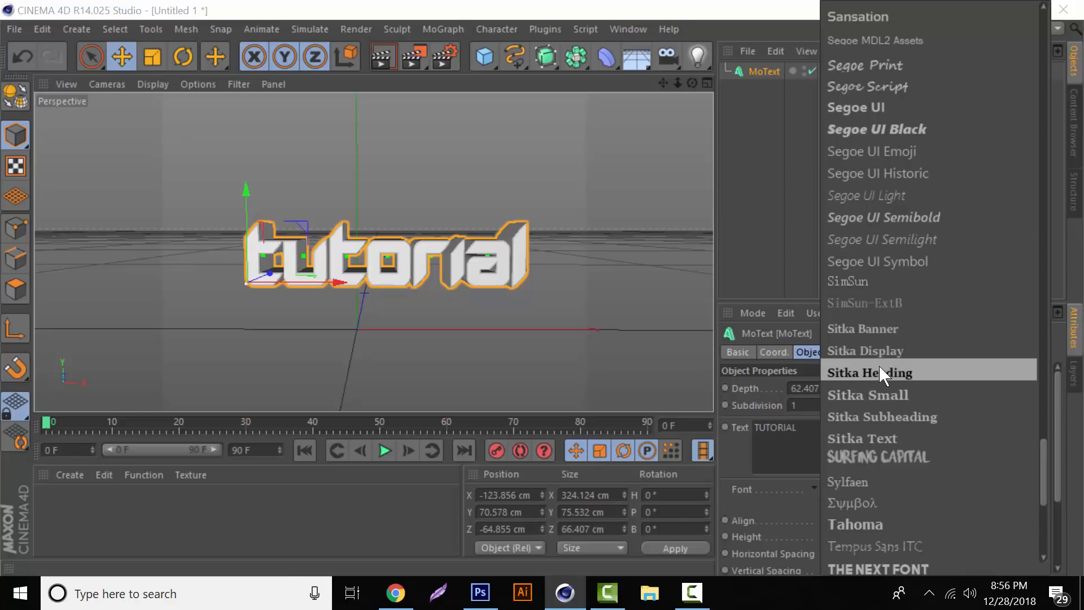
mouse_move(923, 132)
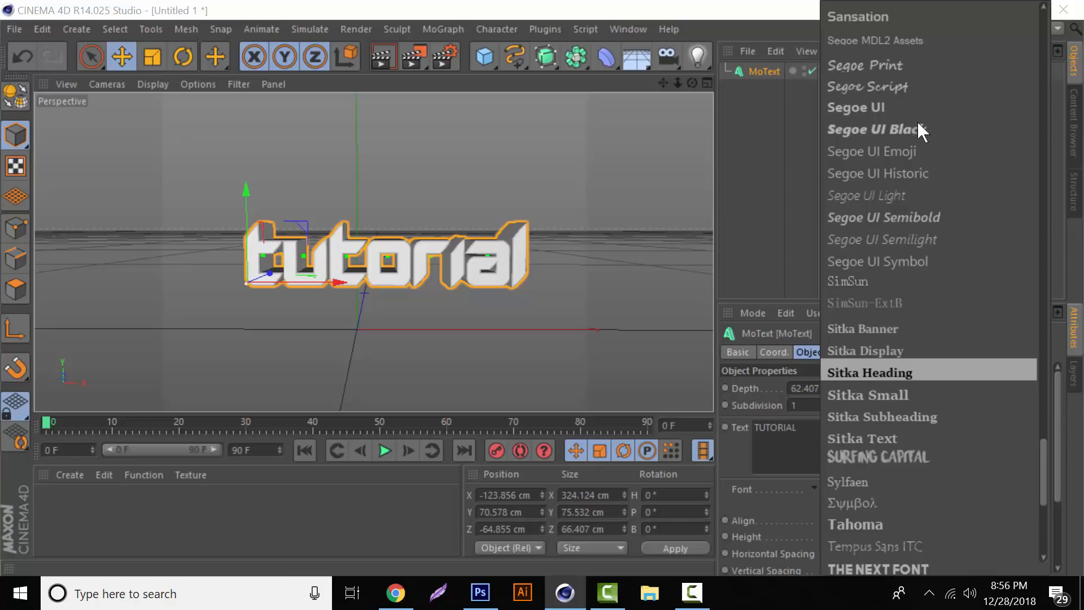
mouse_move(871, 498)
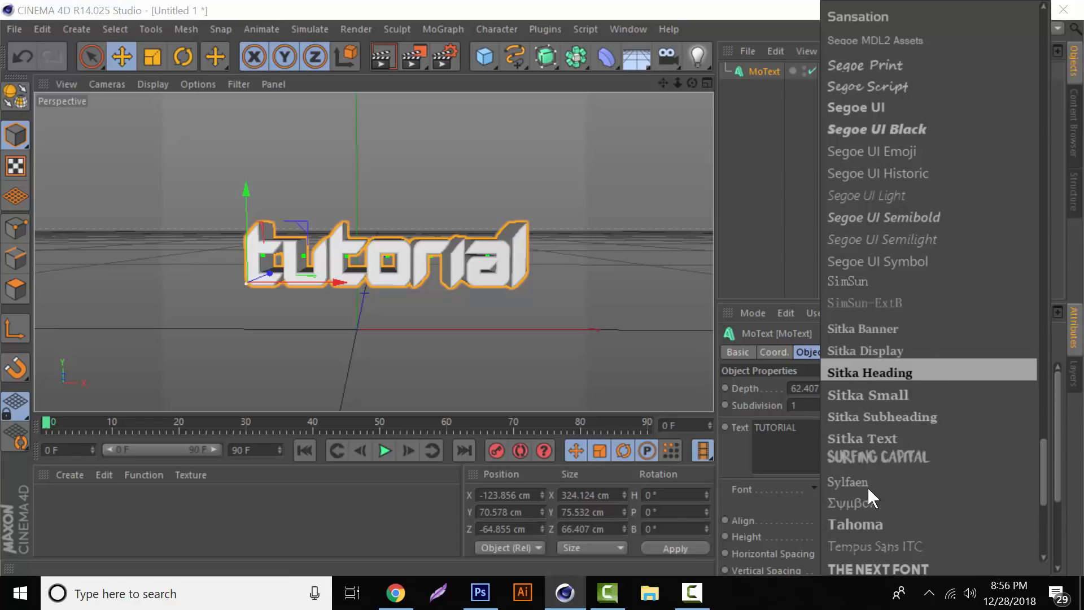
mouse_move(945, 431)
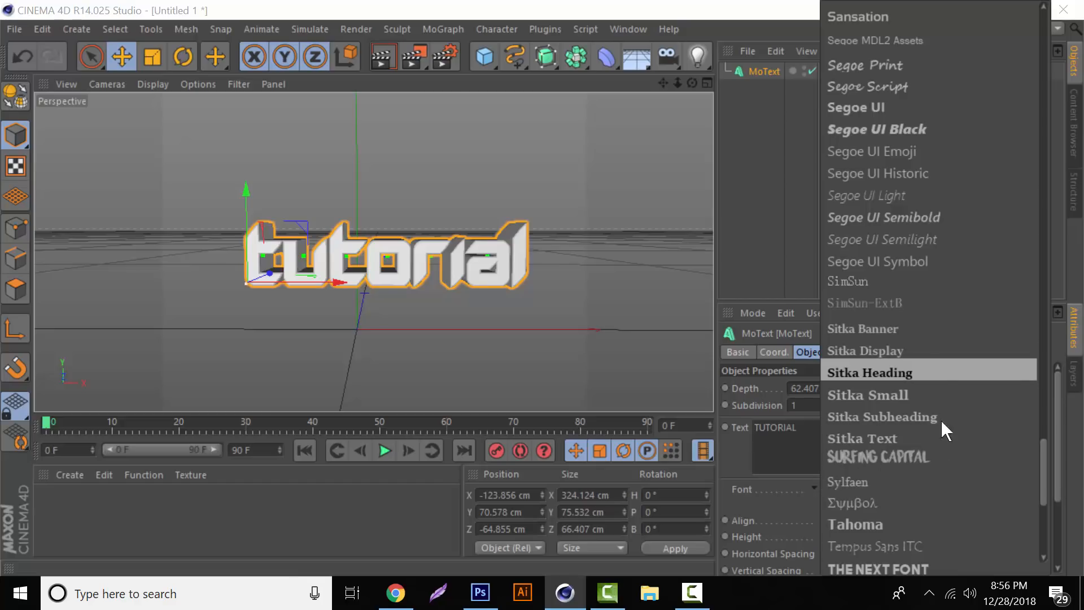
mouse_move(874, 222)
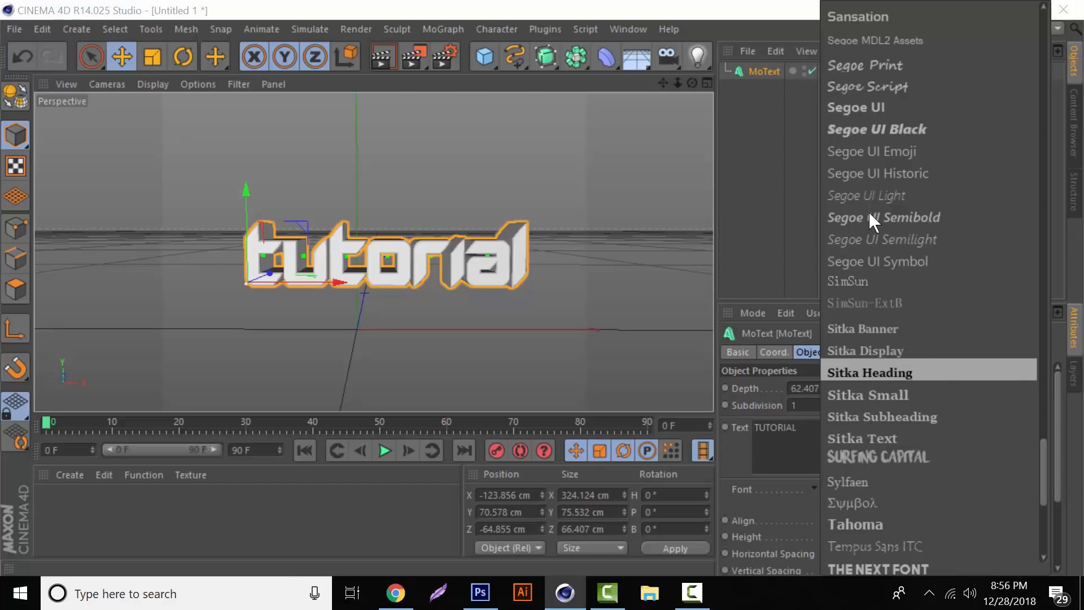
mouse_move(890, 282)
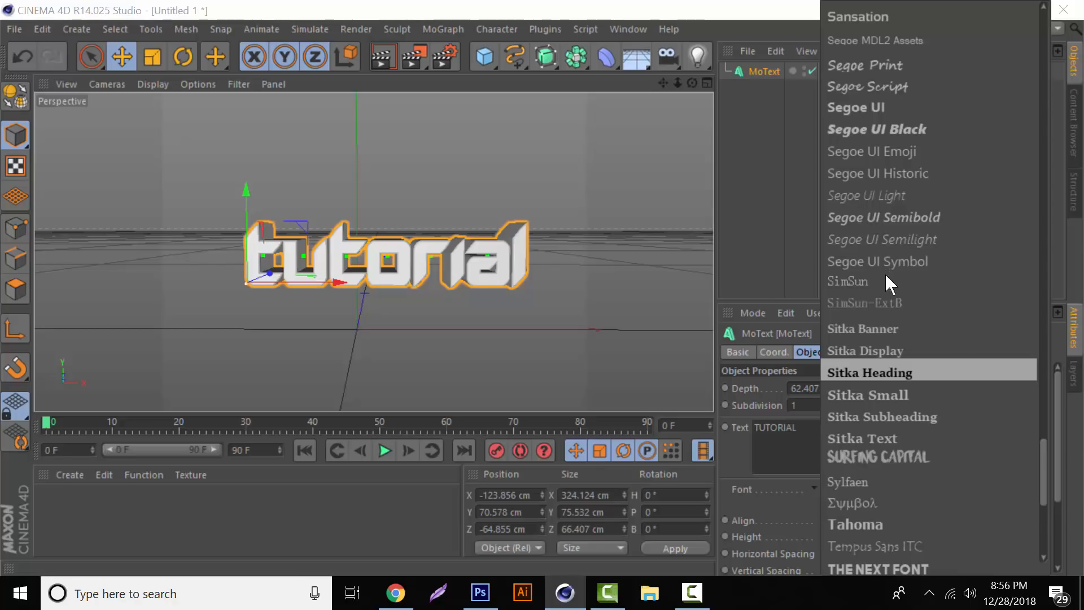
mouse_move(802, 360)
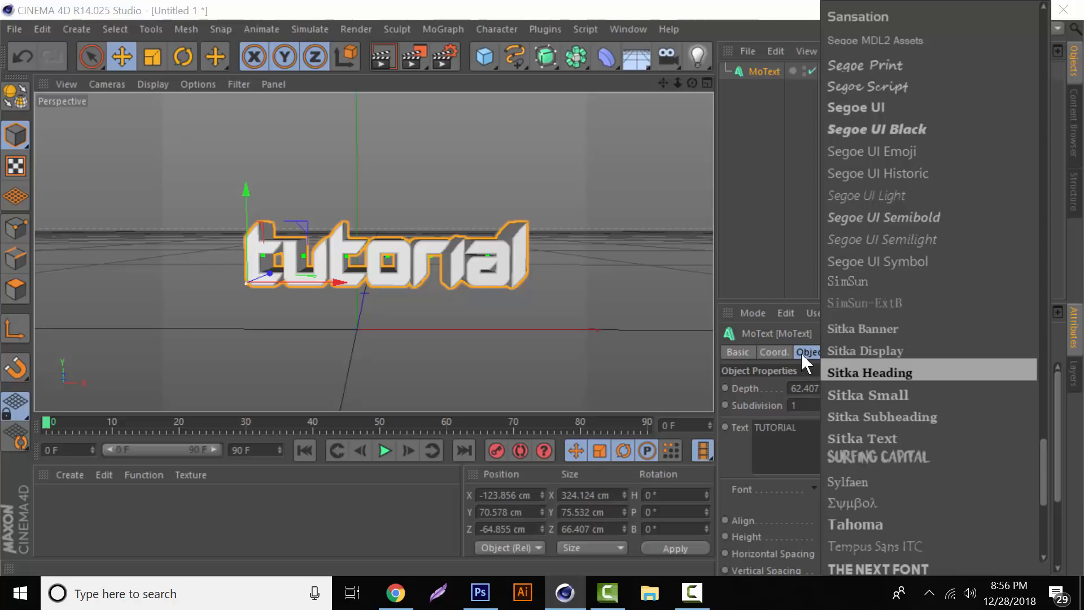
mouse_move(895, 436)
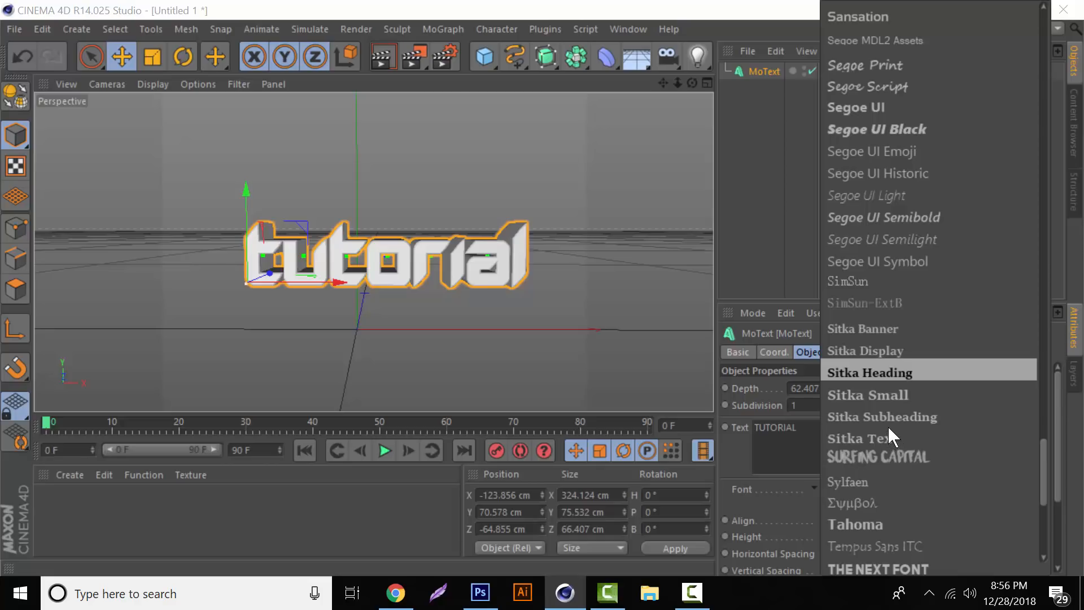
mouse_move(915, 403)
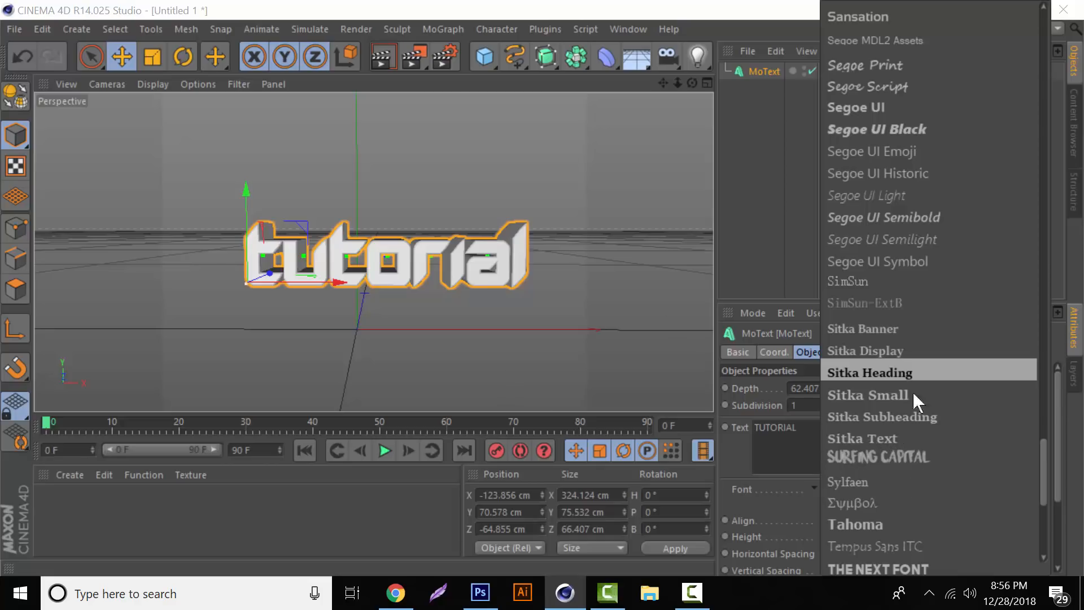
mouse_move(864, 477)
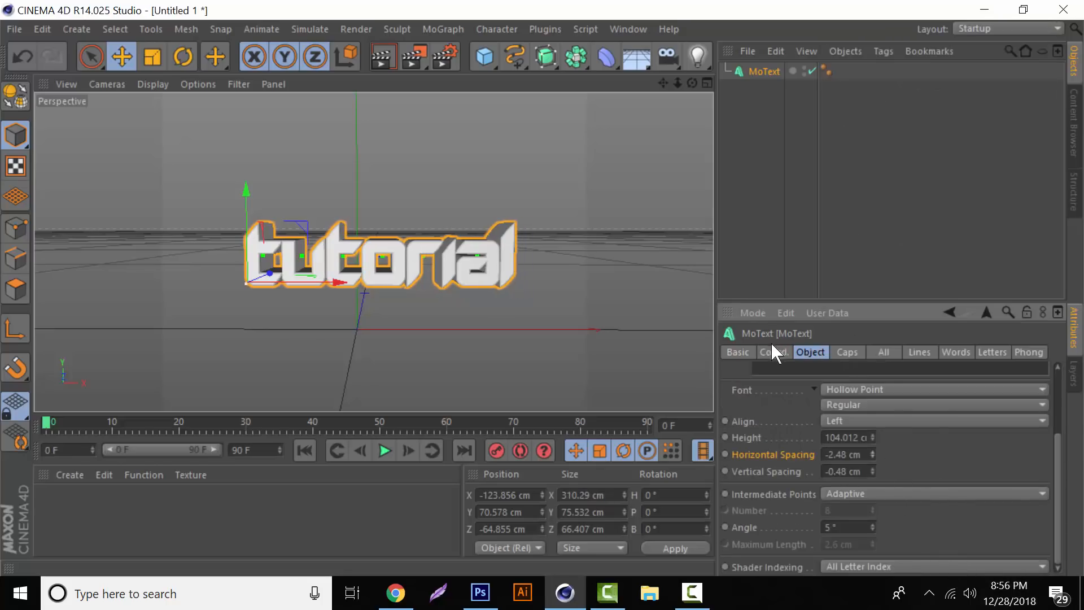
Step: Return to the Object tab and pick The Next Font from the font list
click(847, 352)
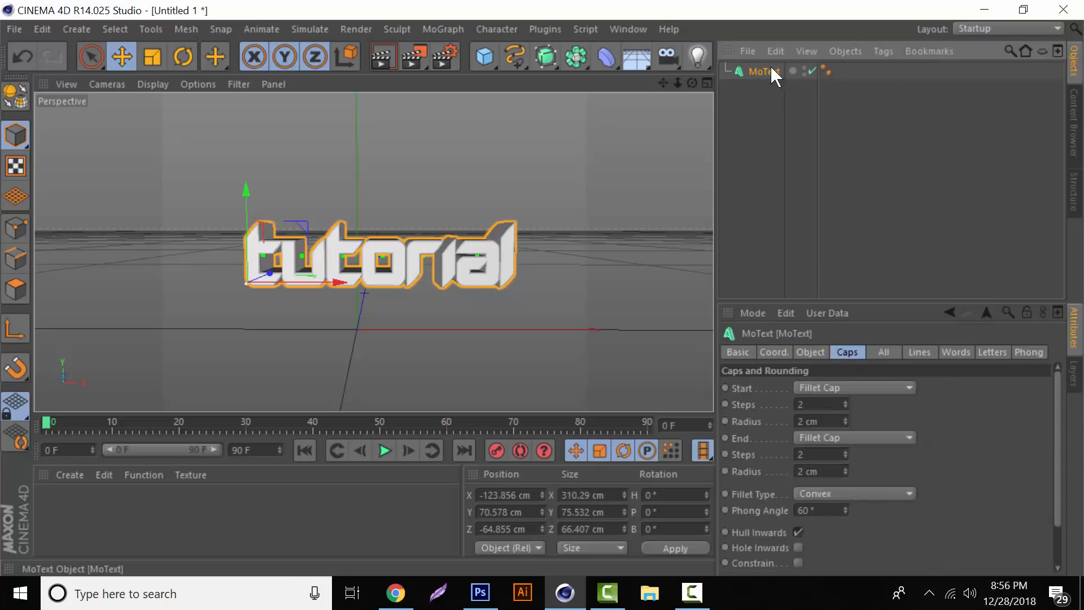
click(810, 352)
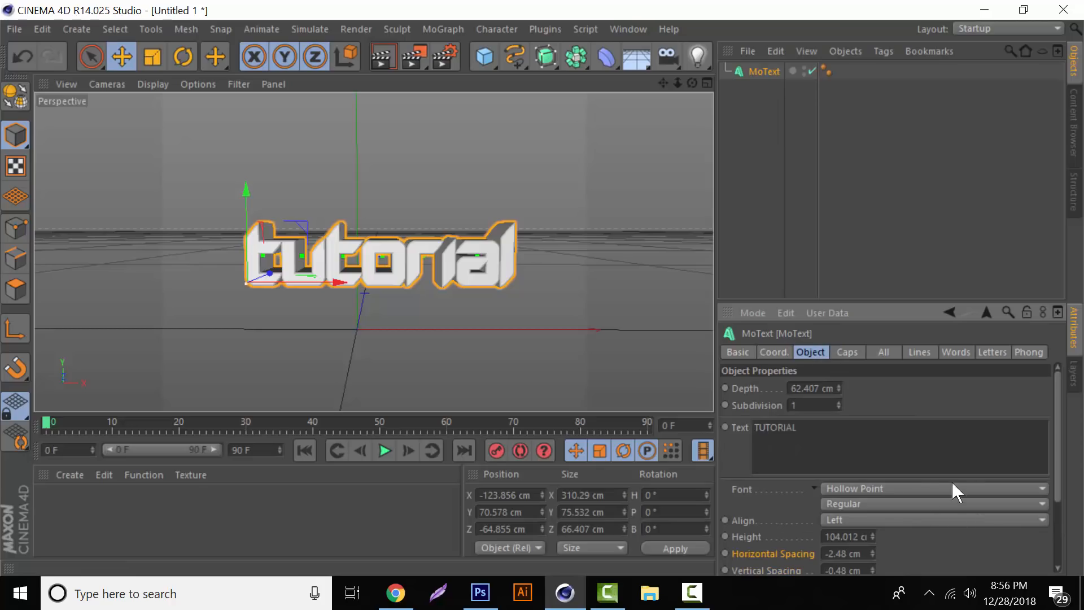
click(933, 488)
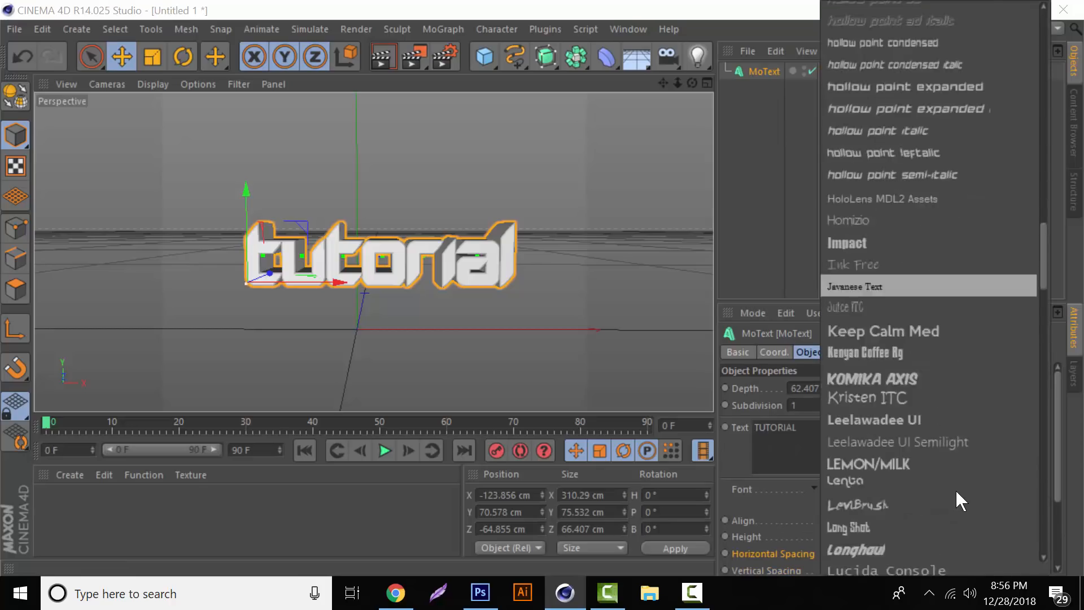
scroll(down, 3)
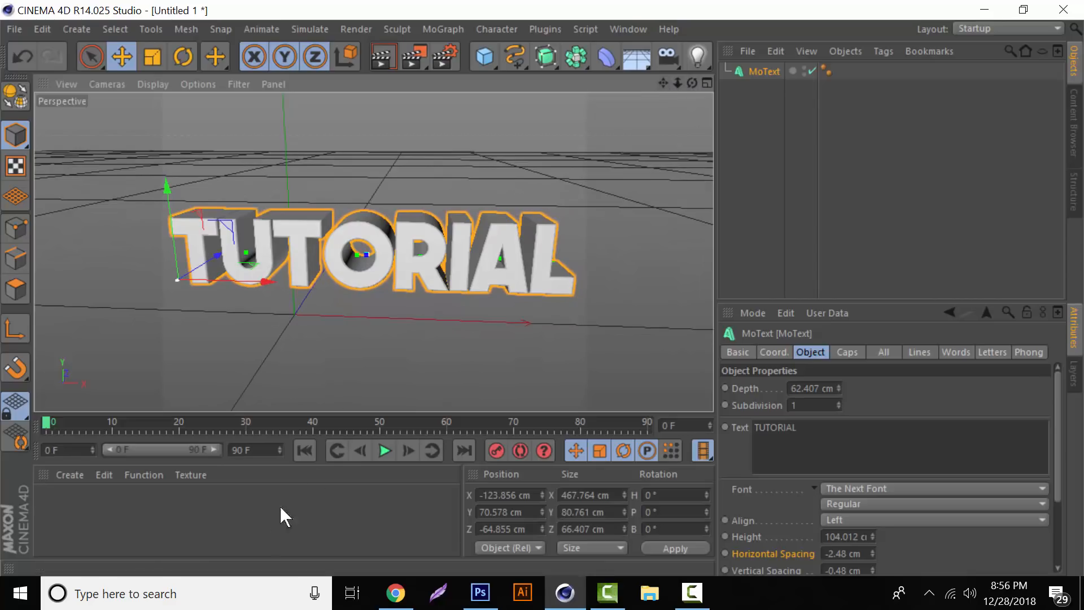
mouse_move(183, 502)
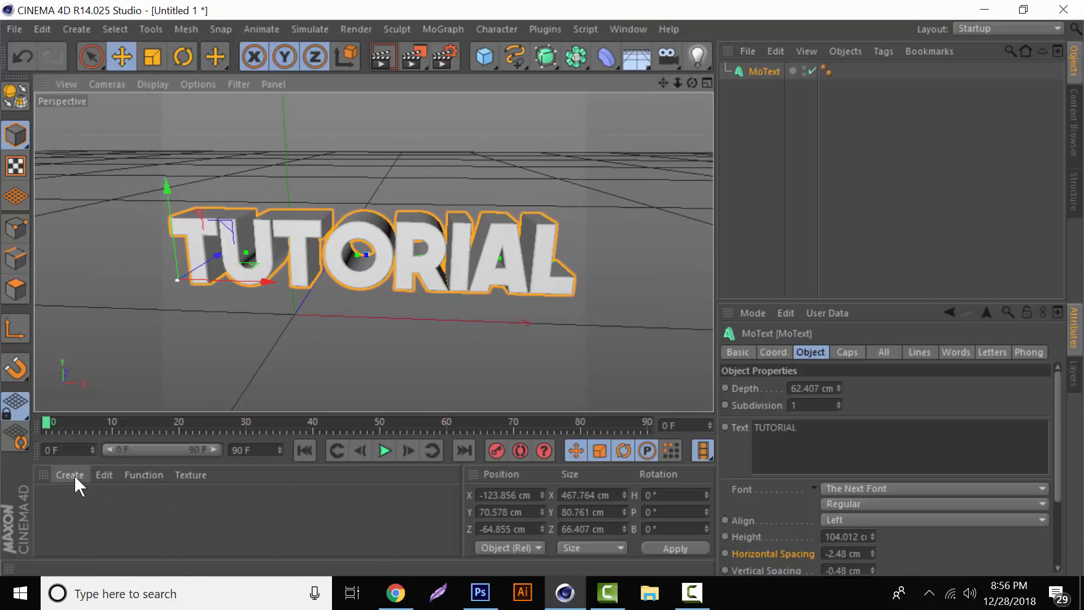
Step: Open the Material Manager's Create menu to start a new material
click(69, 475)
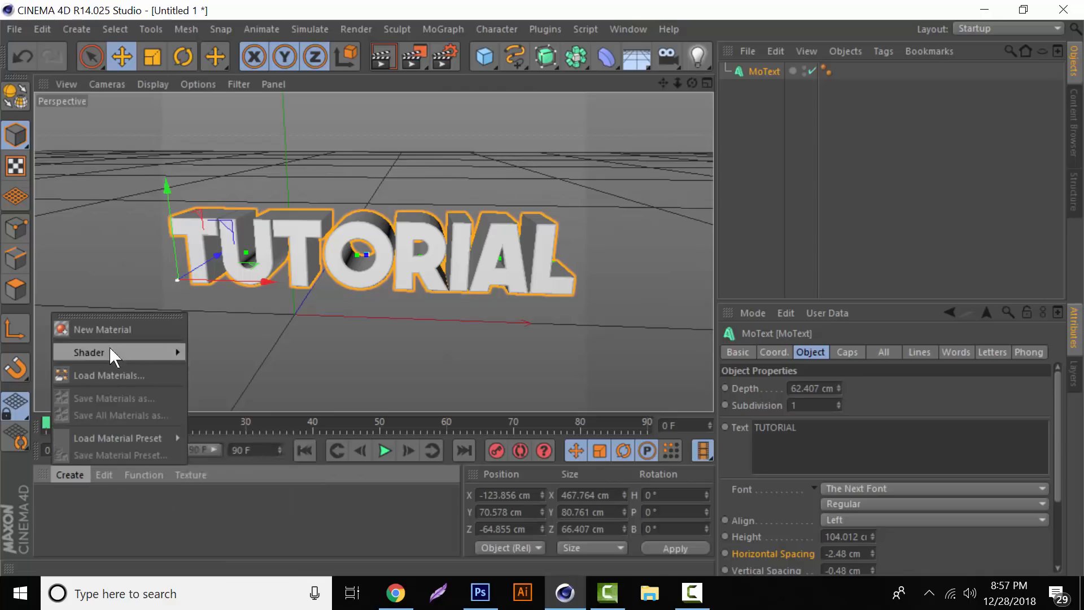
mouse_move(287, 280)
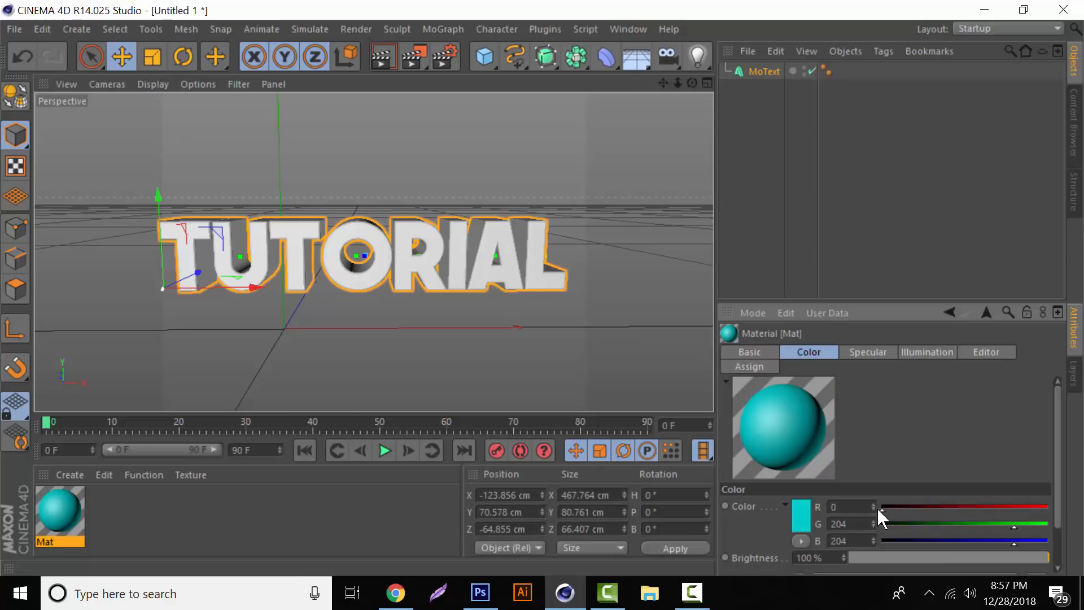
mouse_move(885, 366)
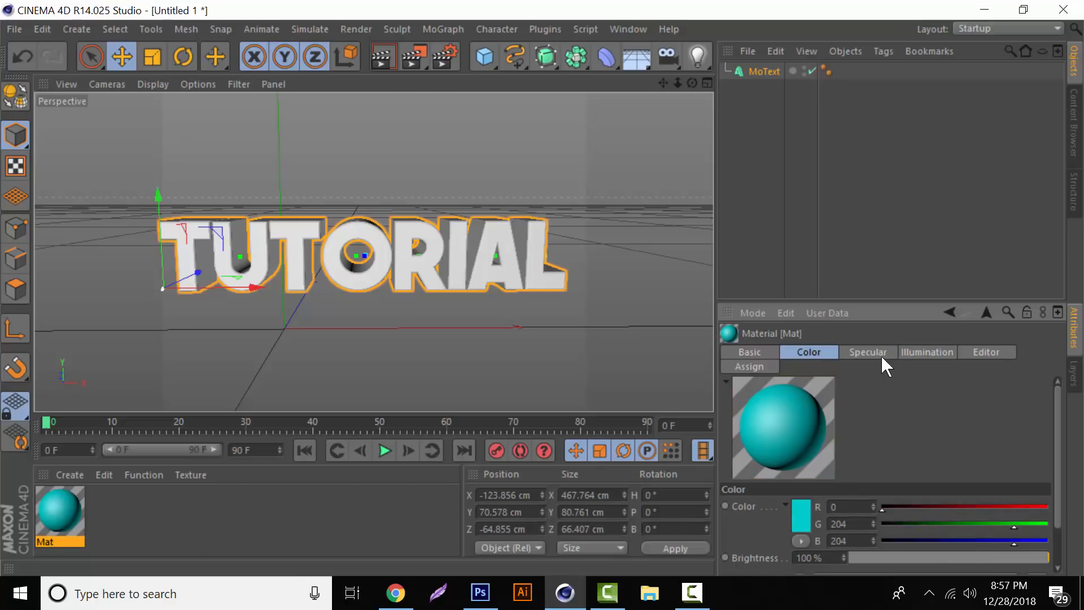
mouse_move(943, 363)
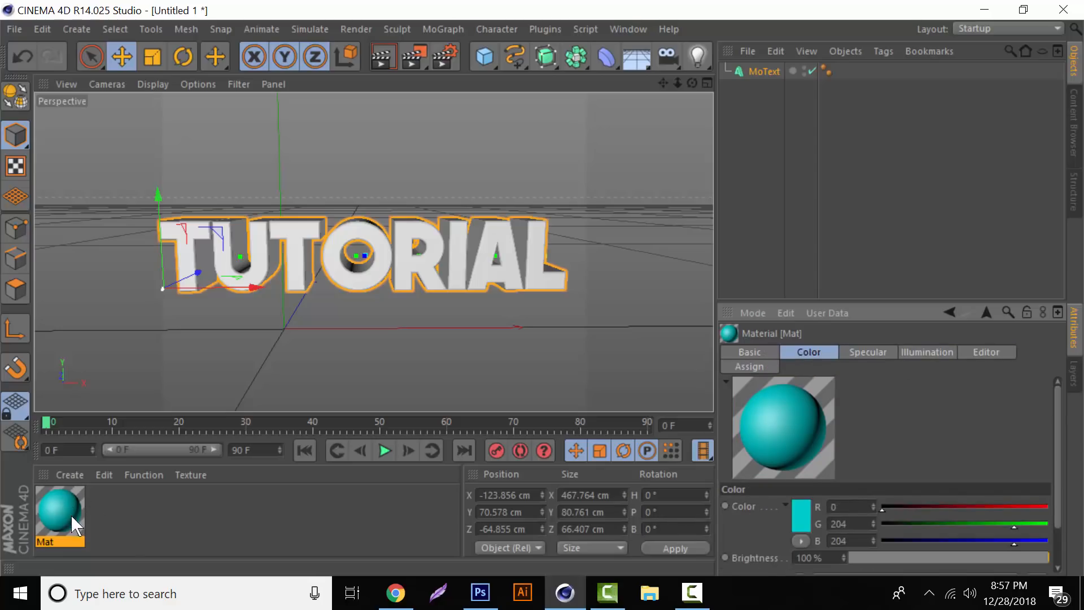
mouse_move(68, 517)
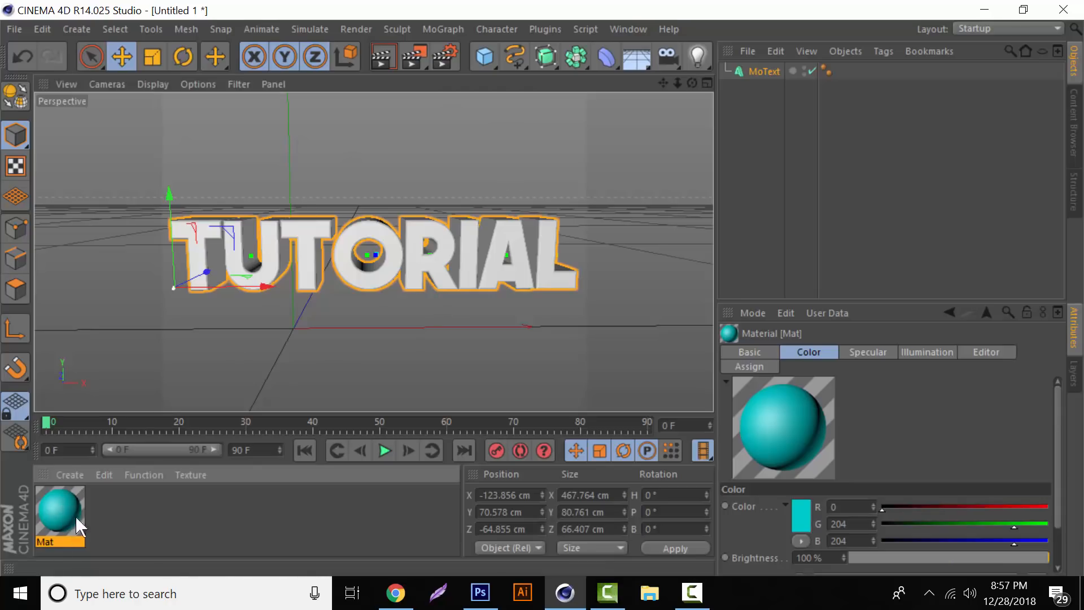
mouse_move(96, 532)
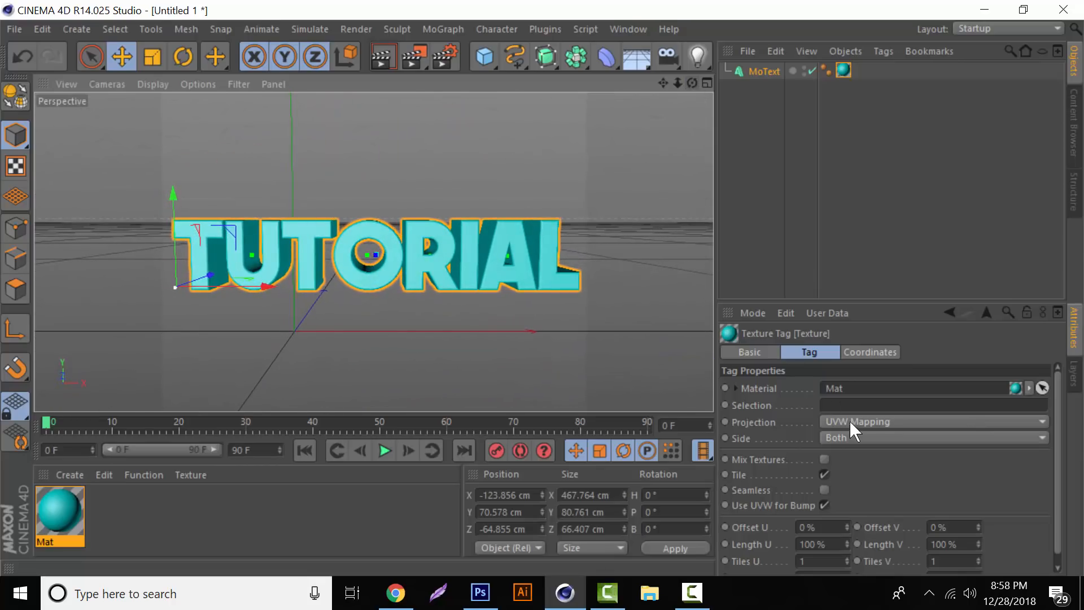
mouse_move(847, 427)
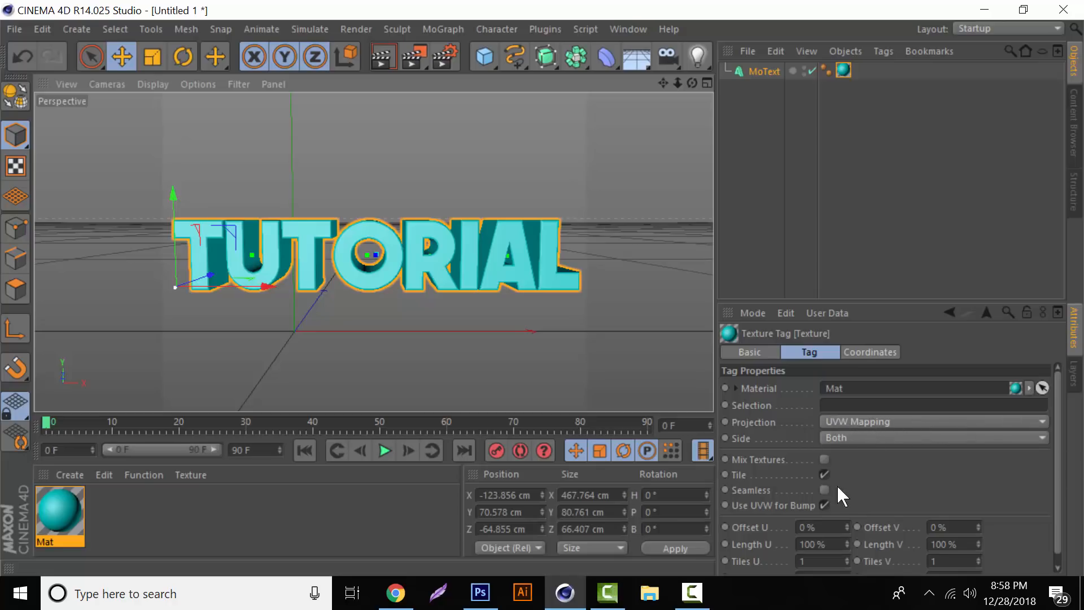
mouse_move(860, 422)
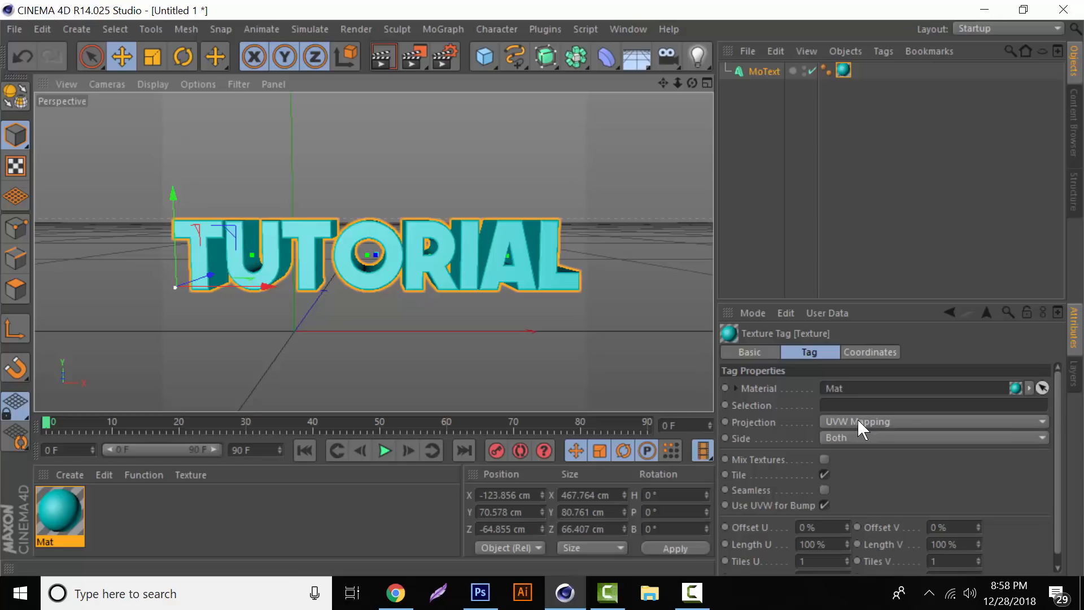
mouse_move(750, 434)
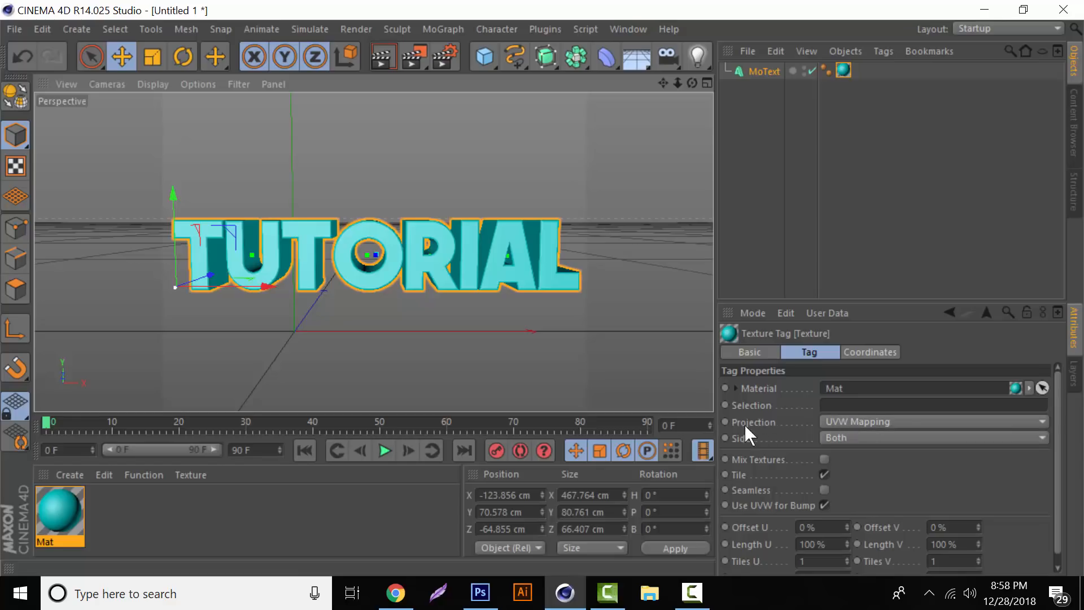
Step: Switch the Texture tag's projection from UVW mapping to Cubic
click(932, 421)
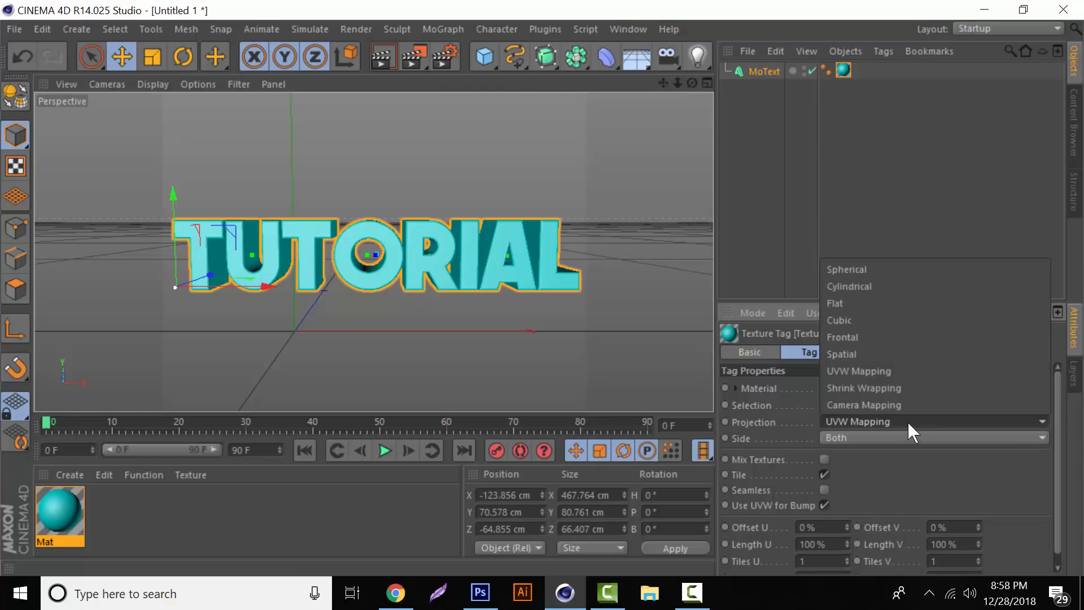
click(839, 320)
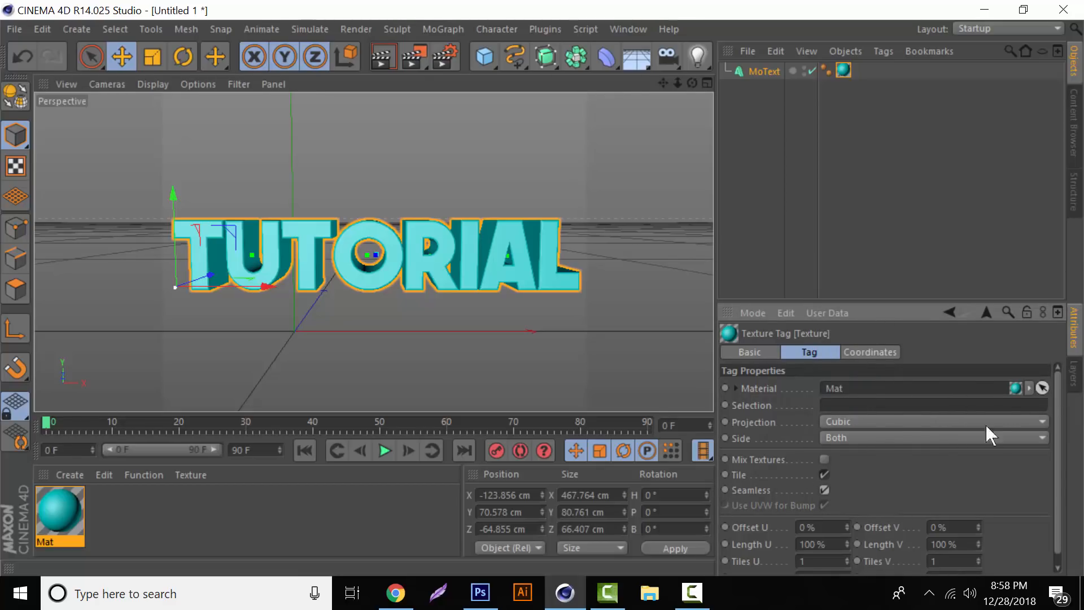
mouse_move(750, 503)
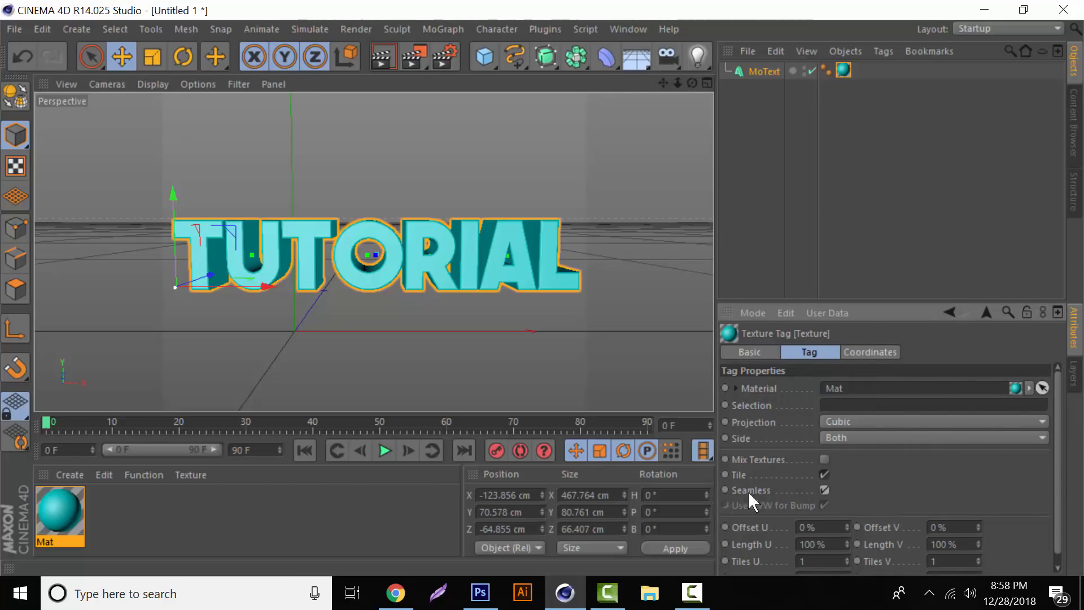
mouse_move(616, 247)
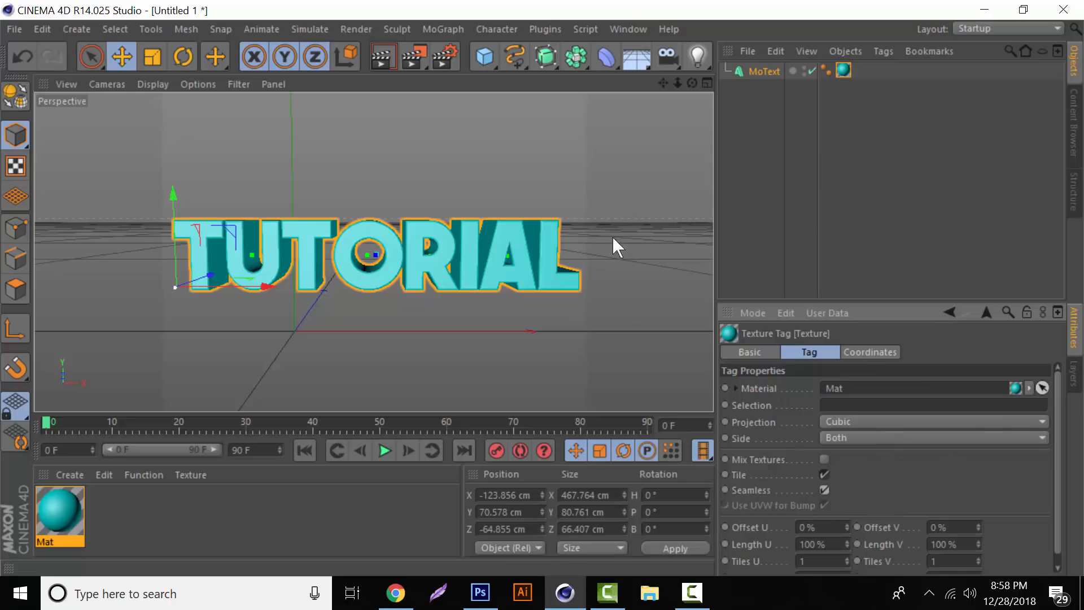